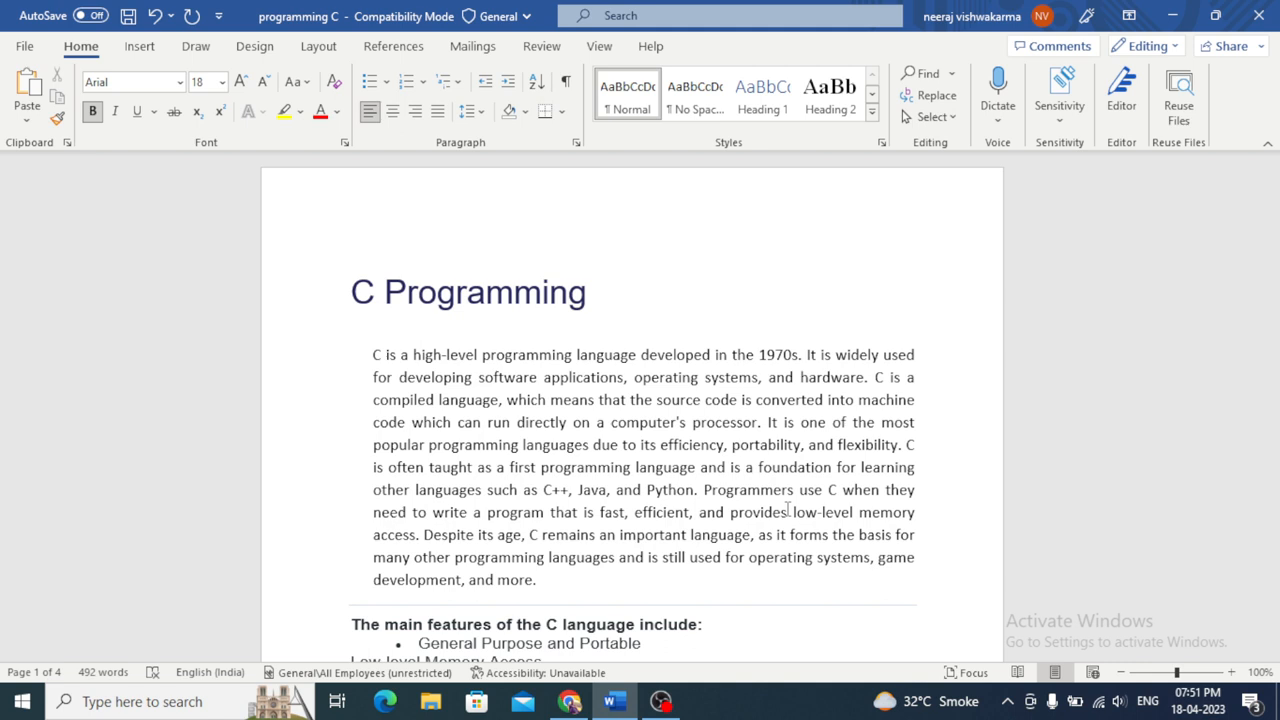
pyautogui.scroll(-3)
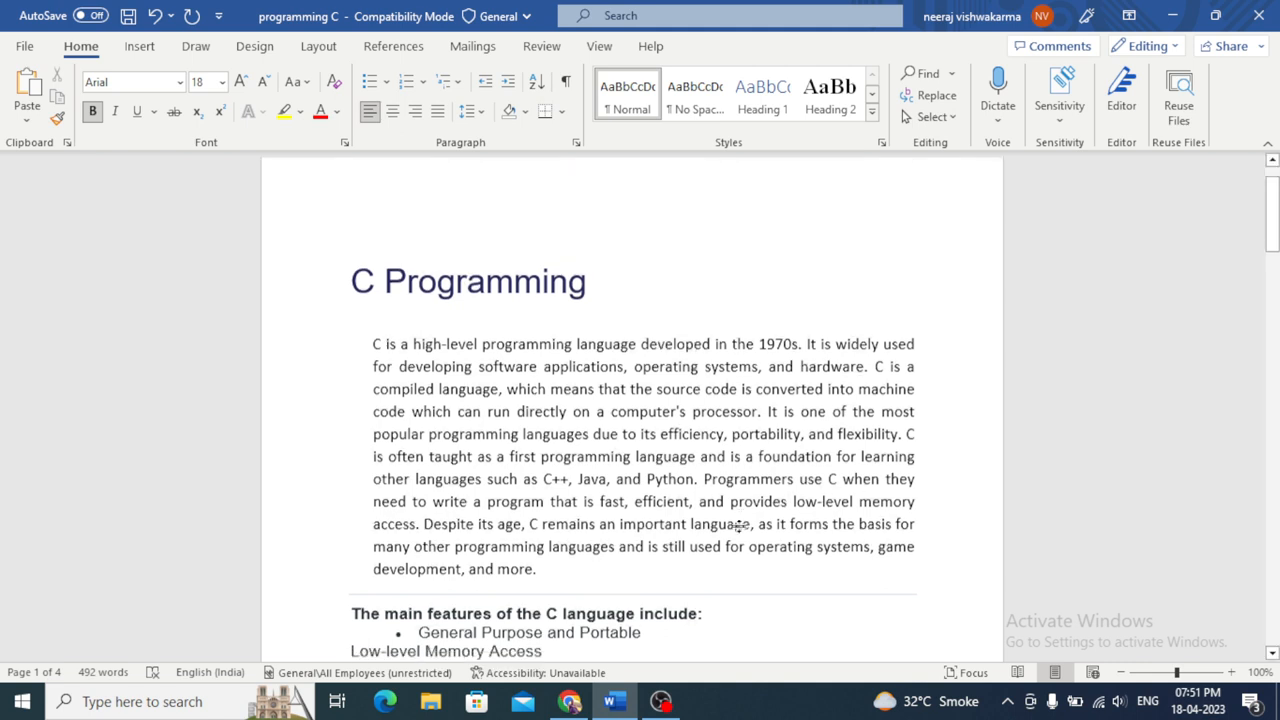
pyautogui.scroll(-3)
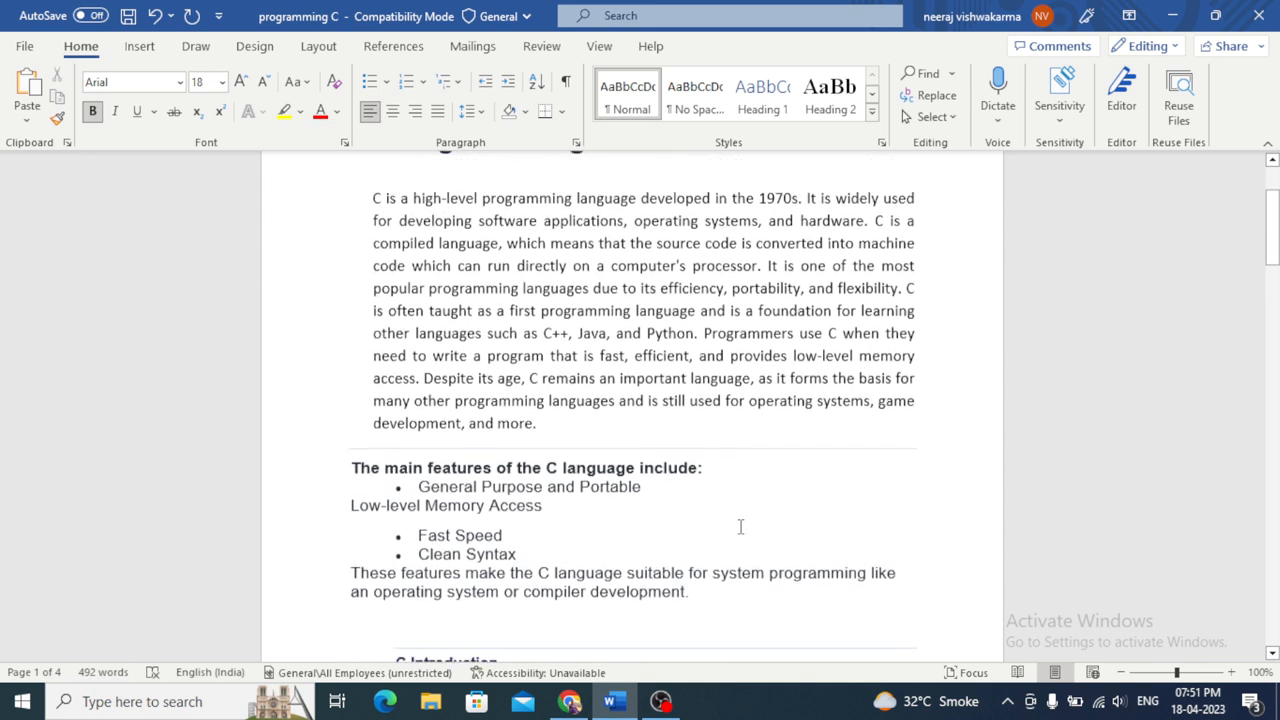
pyautogui.scroll(3)
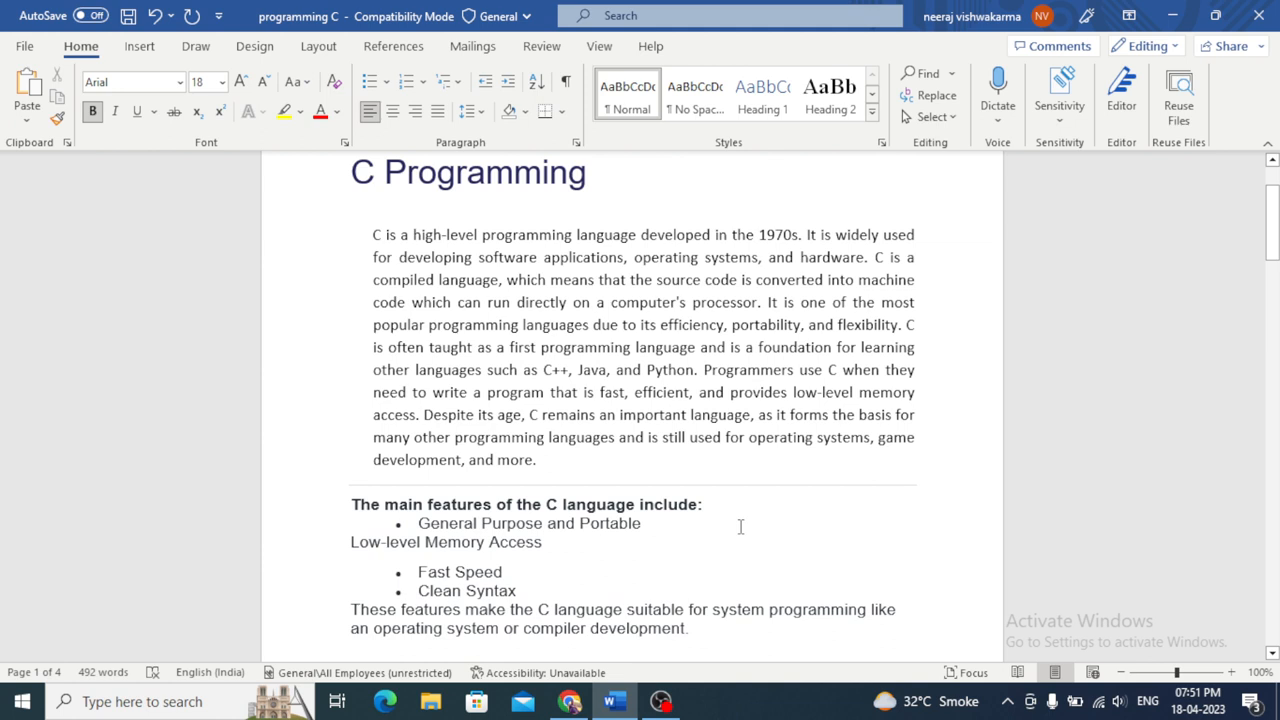
pyautogui.scroll(-3)
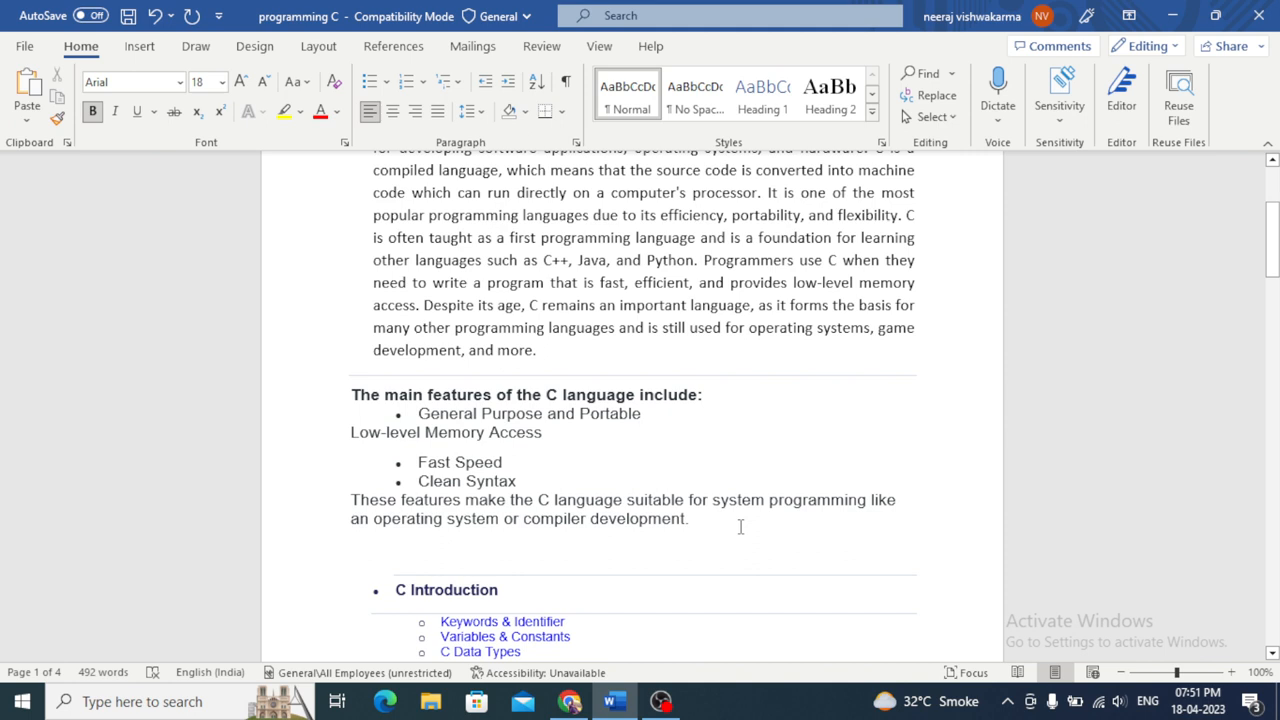
pyautogui.scroll(-3)
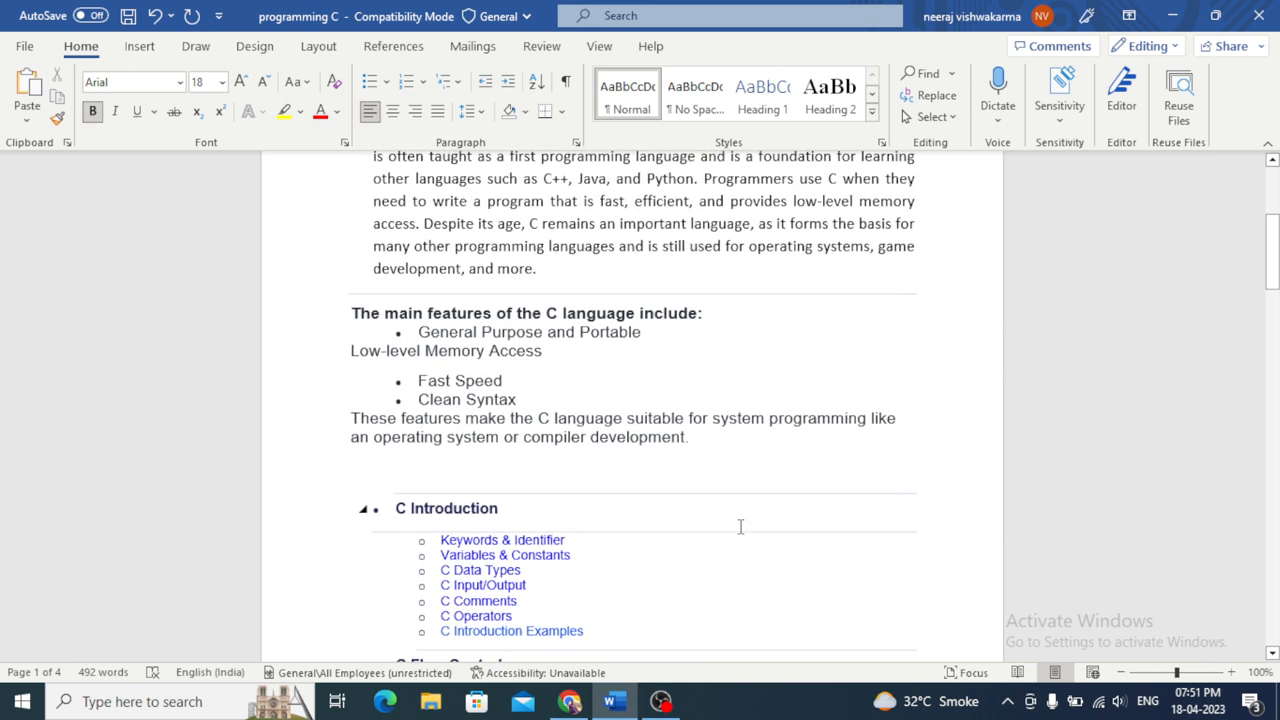
pyautogui.scroll(-3)
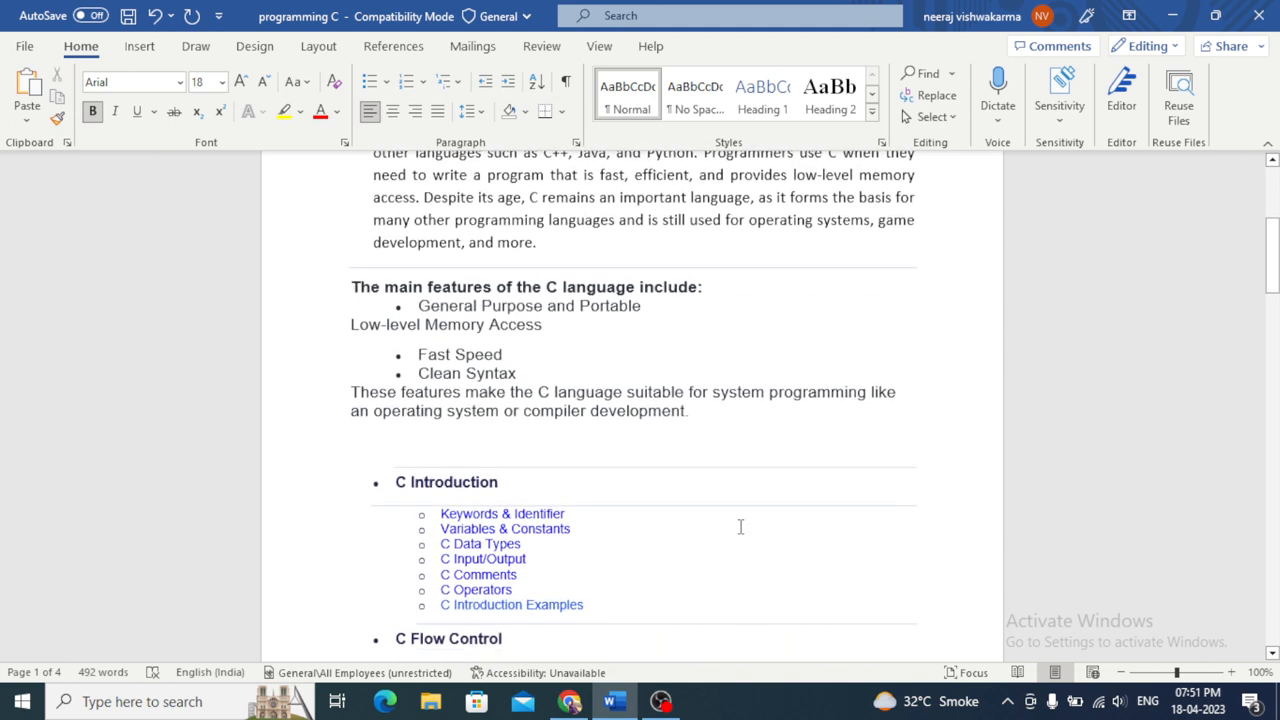
pyautogui.moveTo(584, 360)
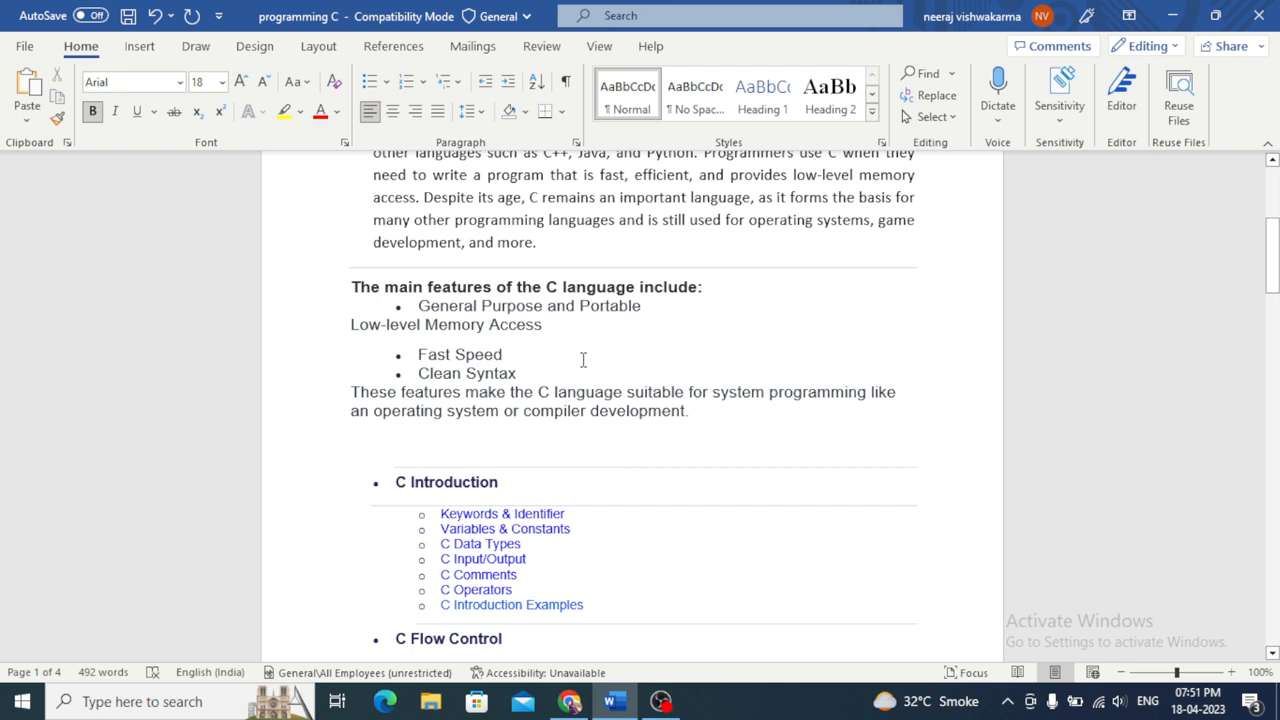
pyautogui.scroll(-3)
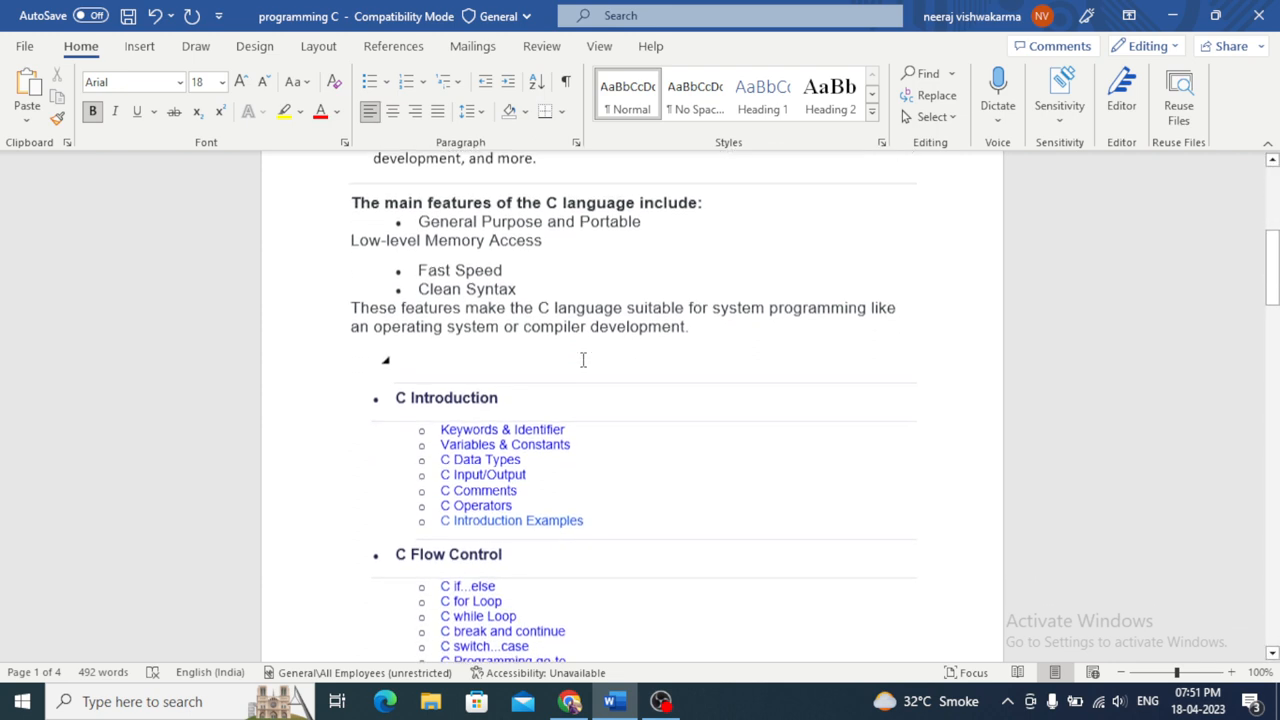
pyautogui.scroll(-3)
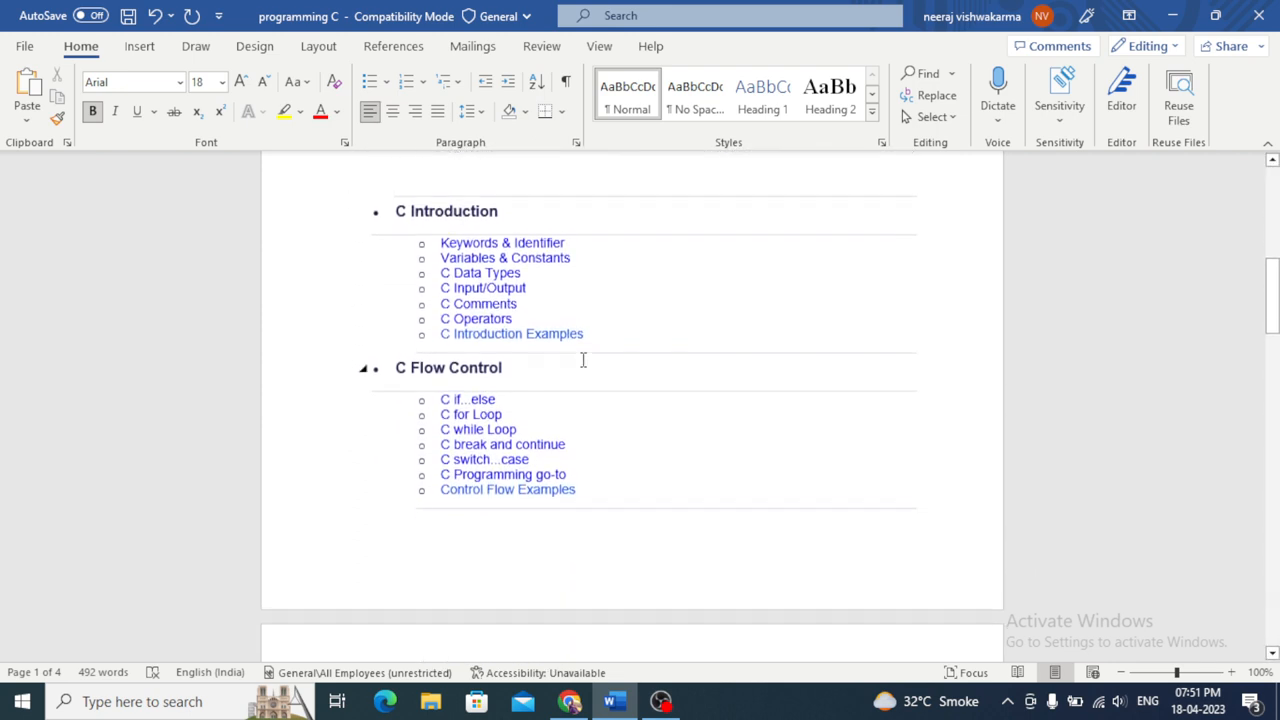
pyautogui.scroll(3)
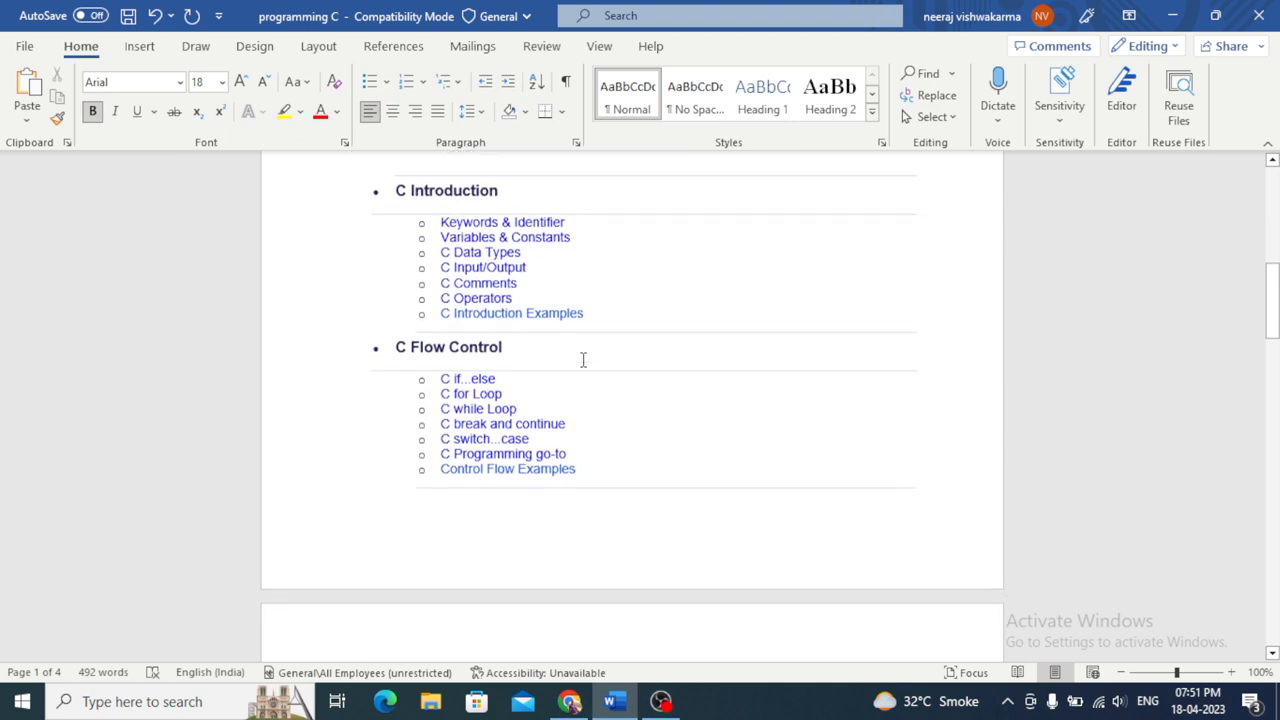
pyautogui.scroll(3)
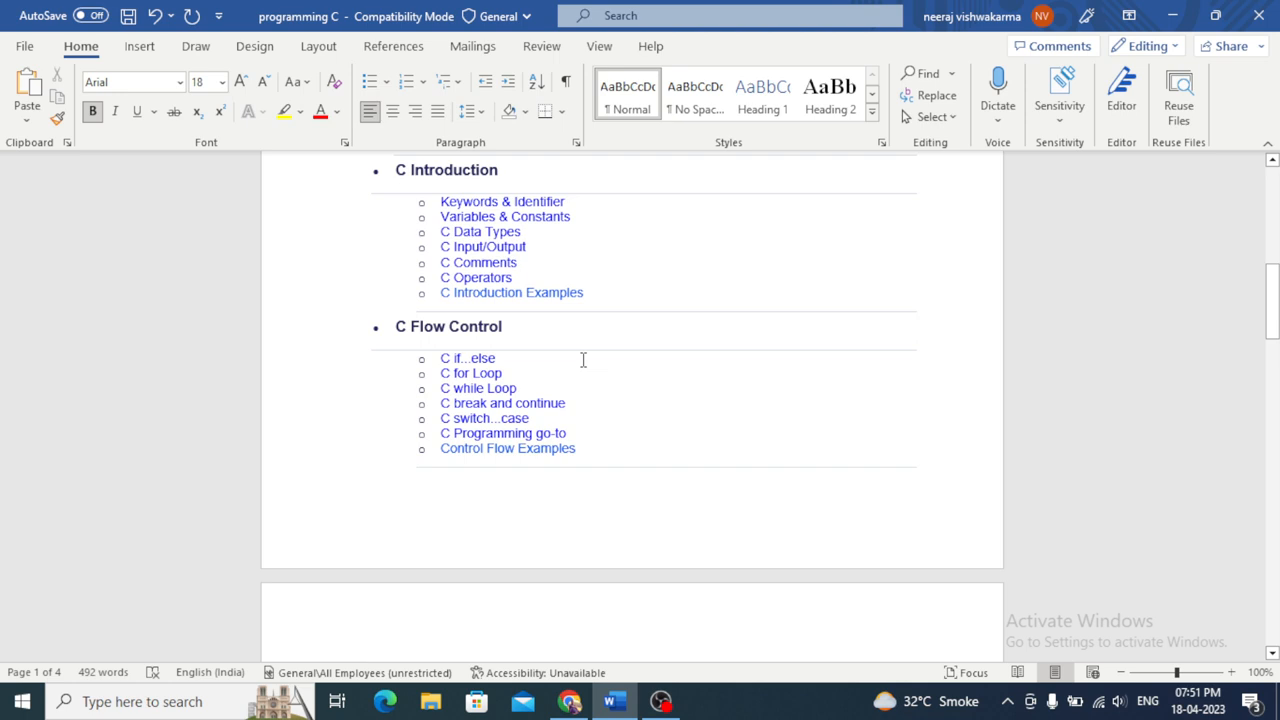
pyautogui.scroll(3)
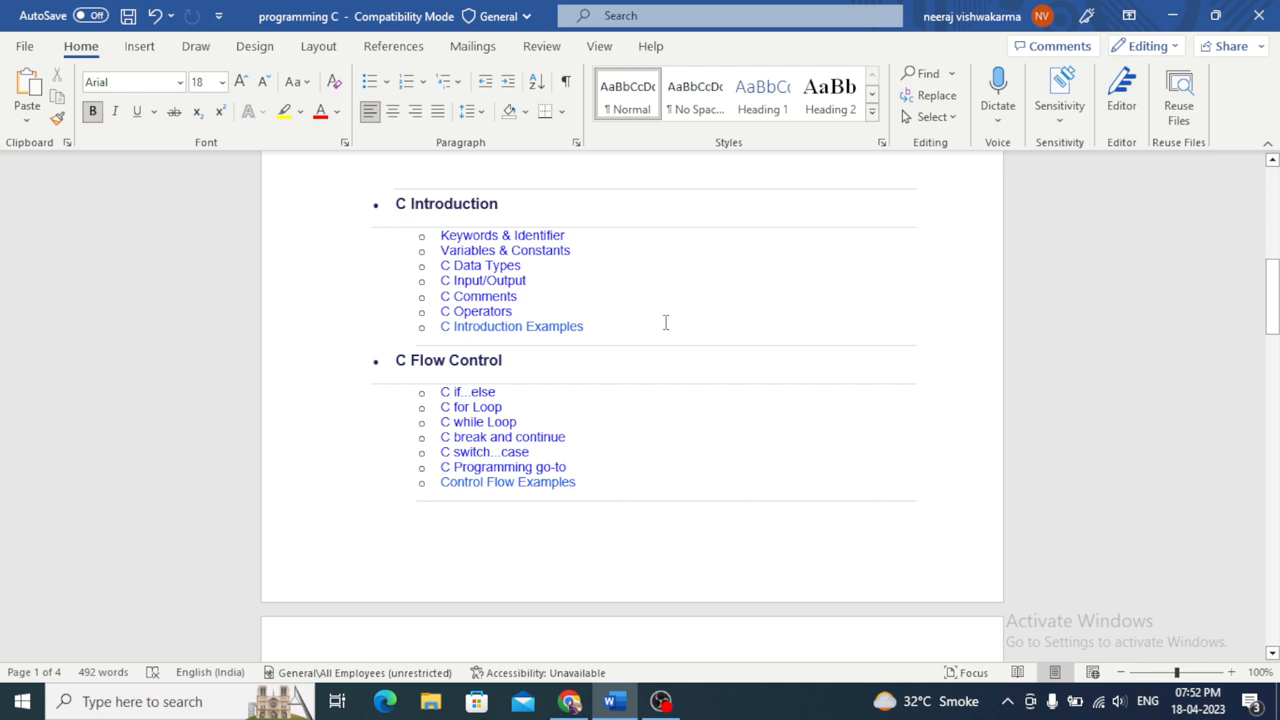
pyautogui.moveTo(626, 316)
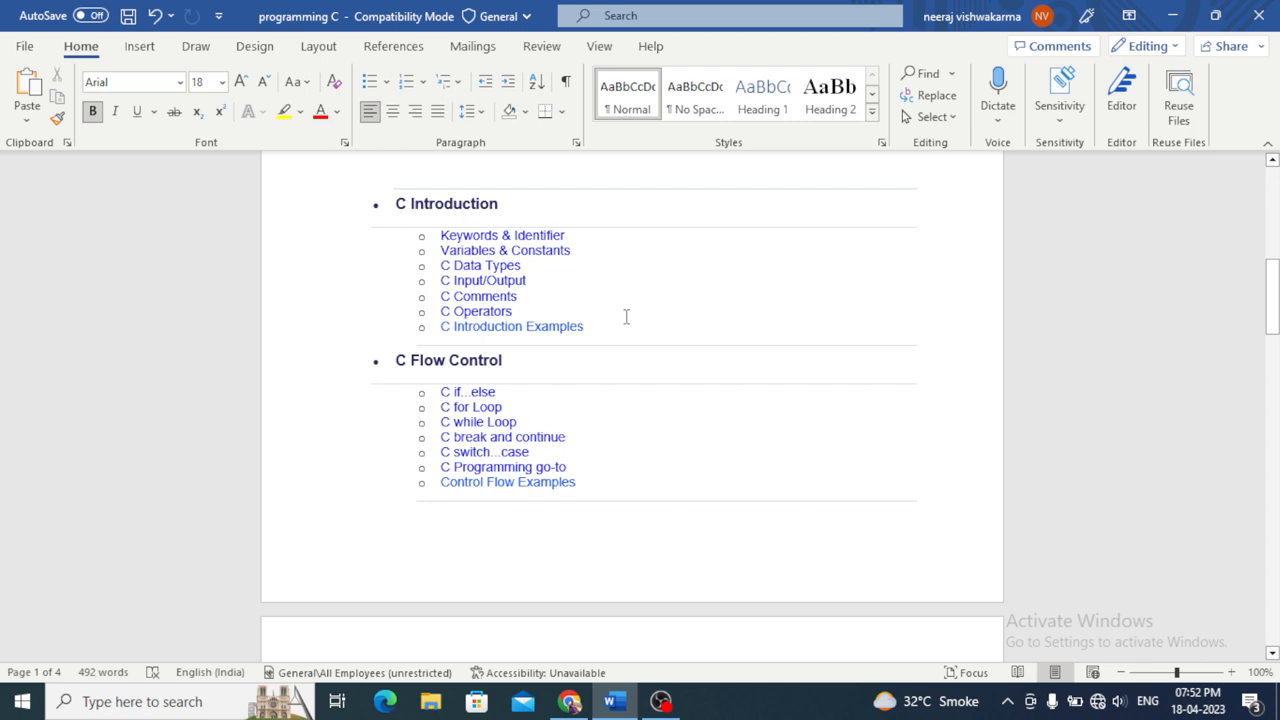
pyautogui.scroll(-3)
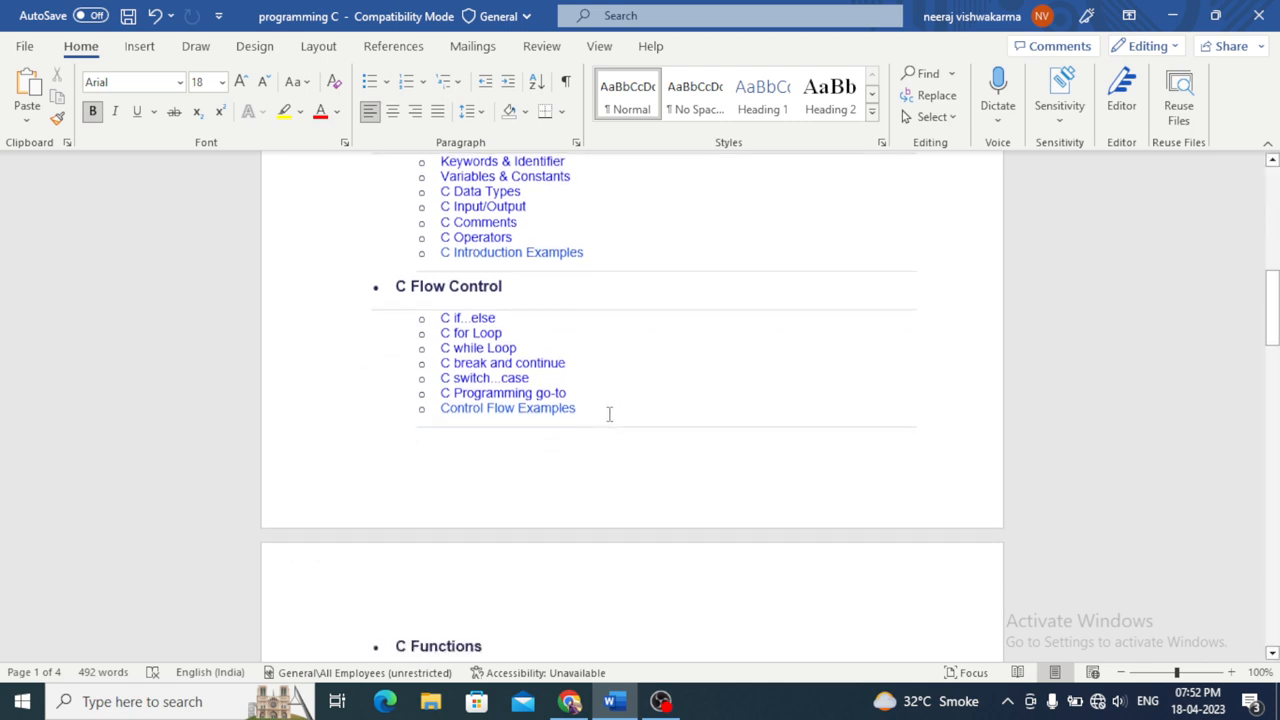
pyautogui.scroll(-3)
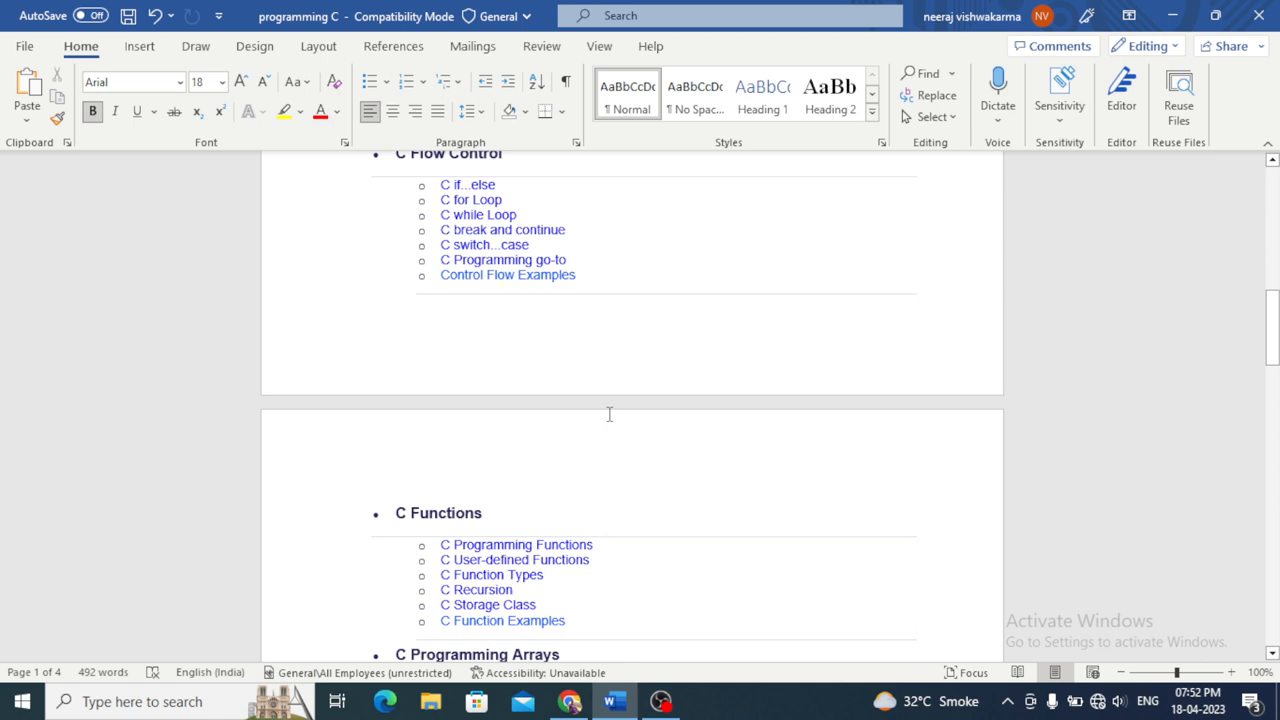
pyautogui.scroll(-3)
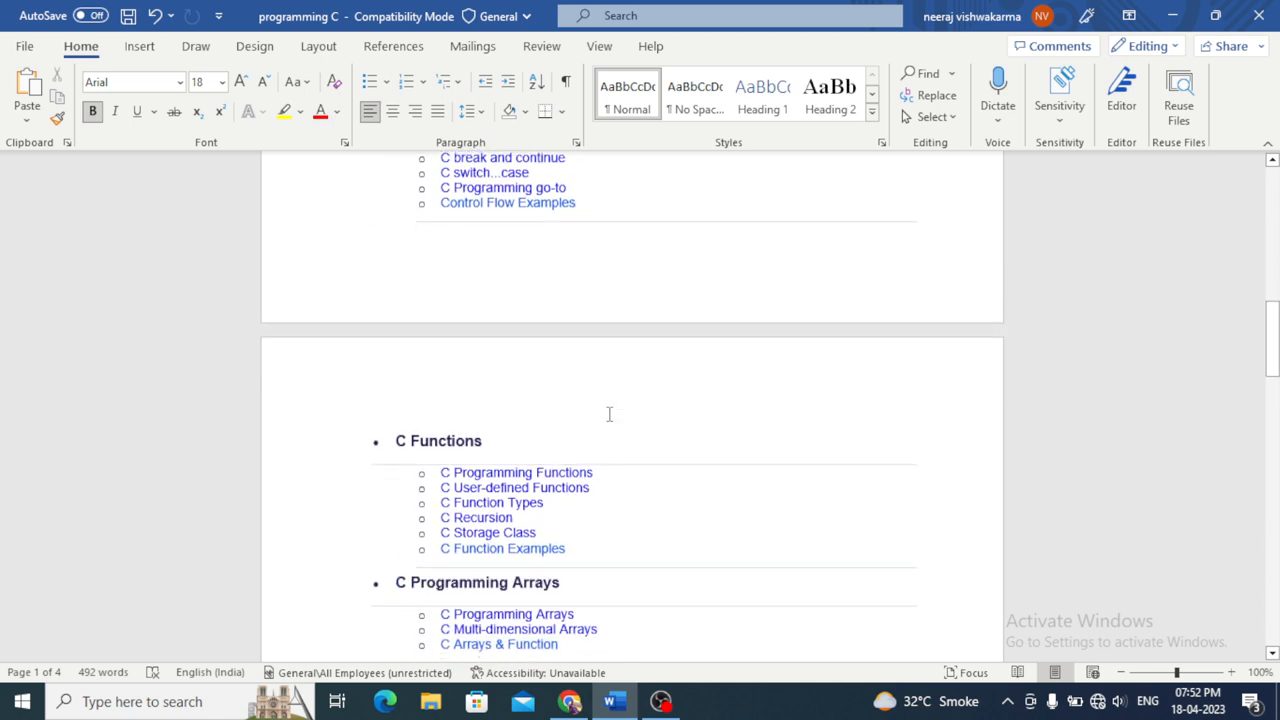
pyautogui.scroll(-3)
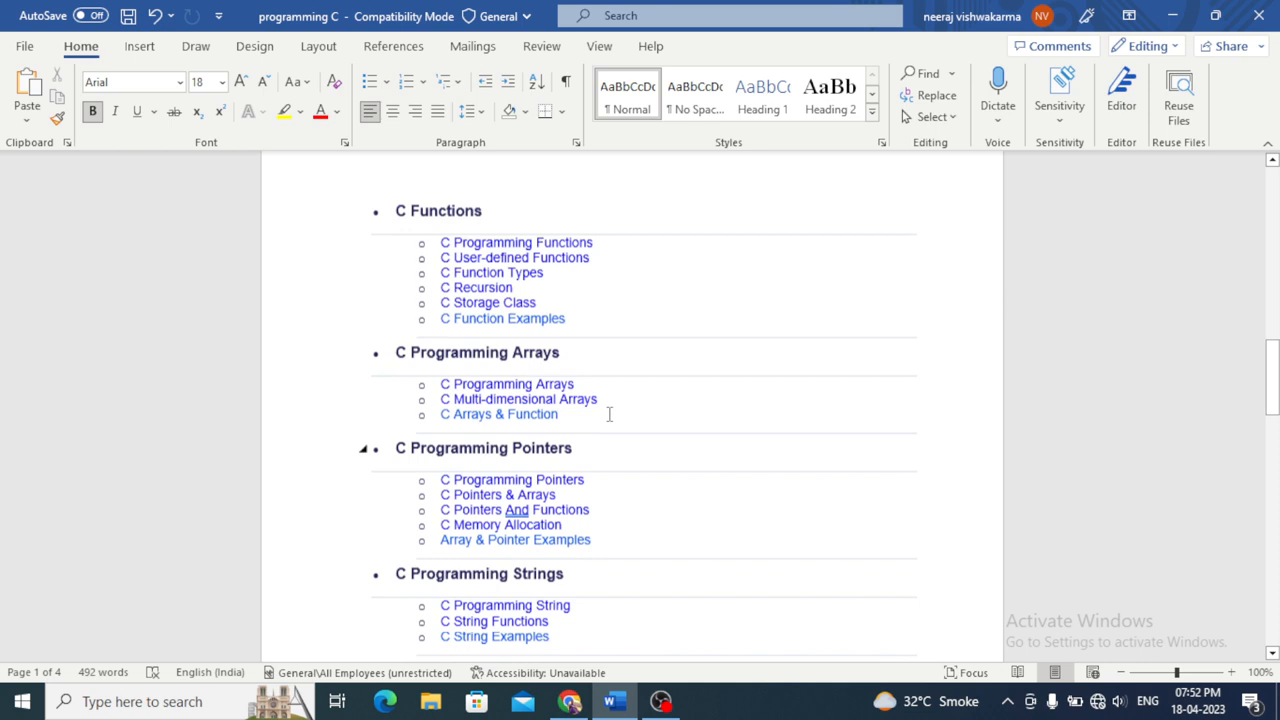
pyautogui.scroll(-3)
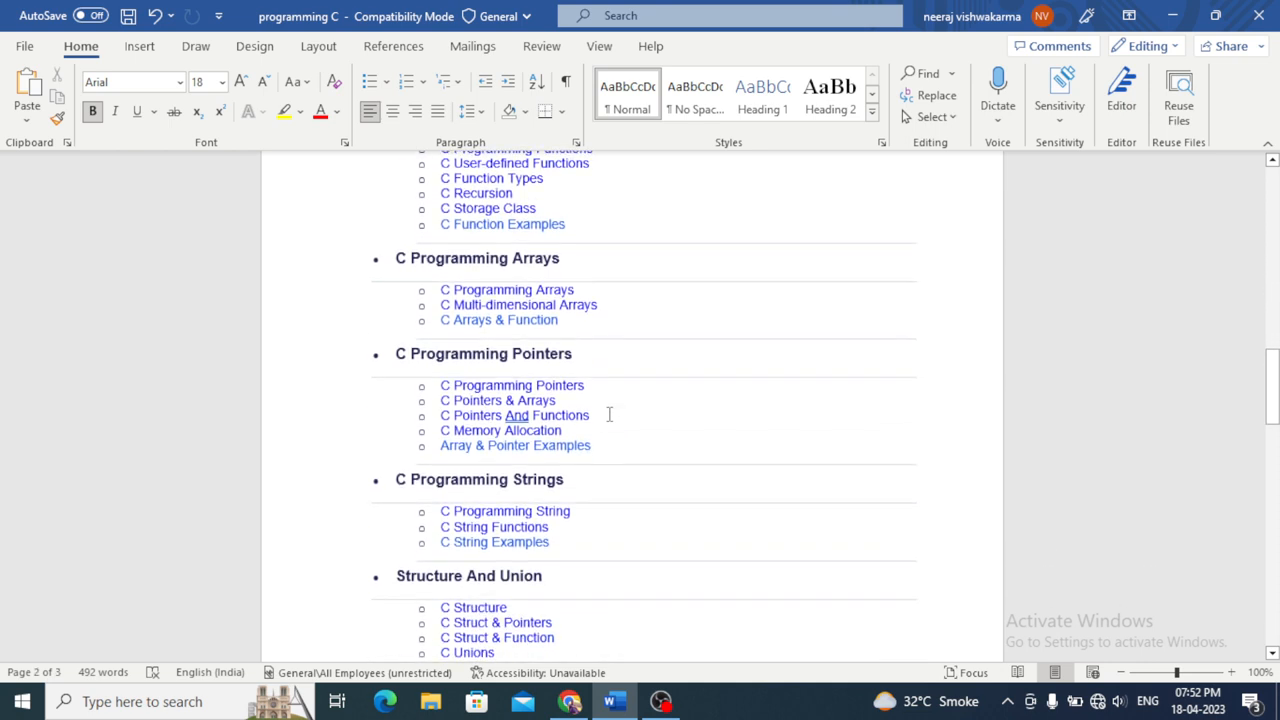
pyautogui.scroll(-3)
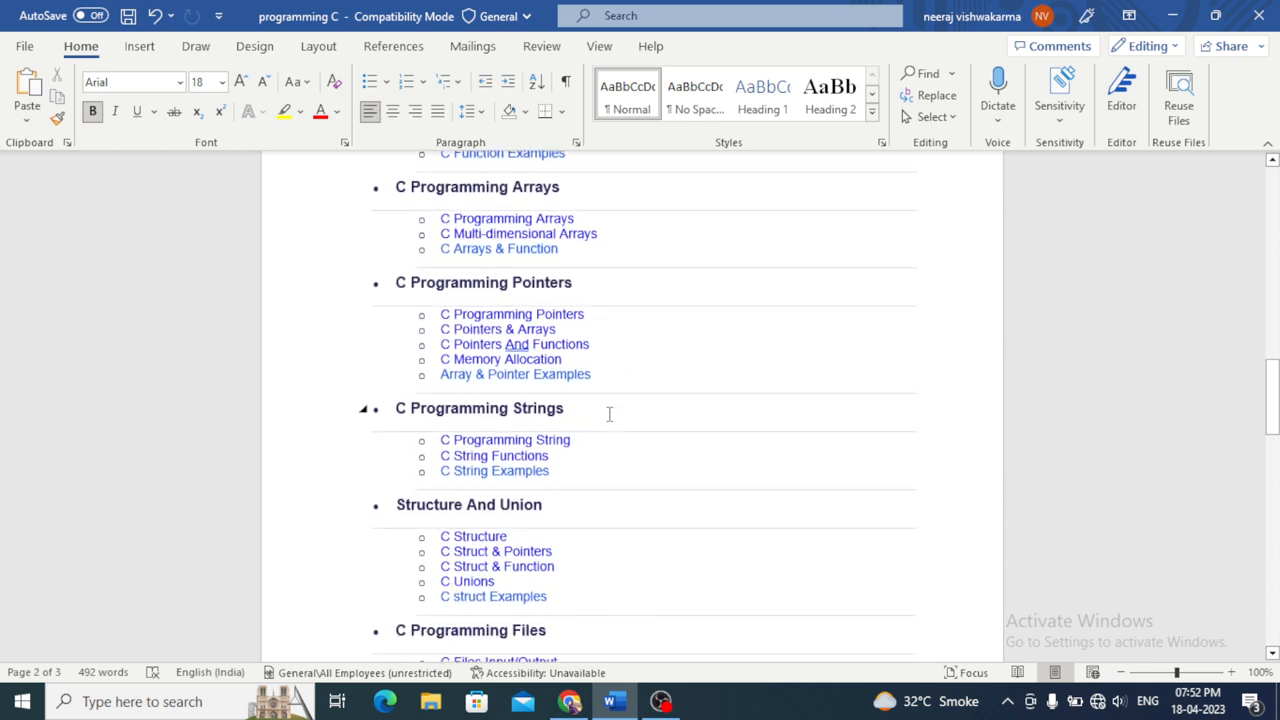
pyautogui.scroll(-3)
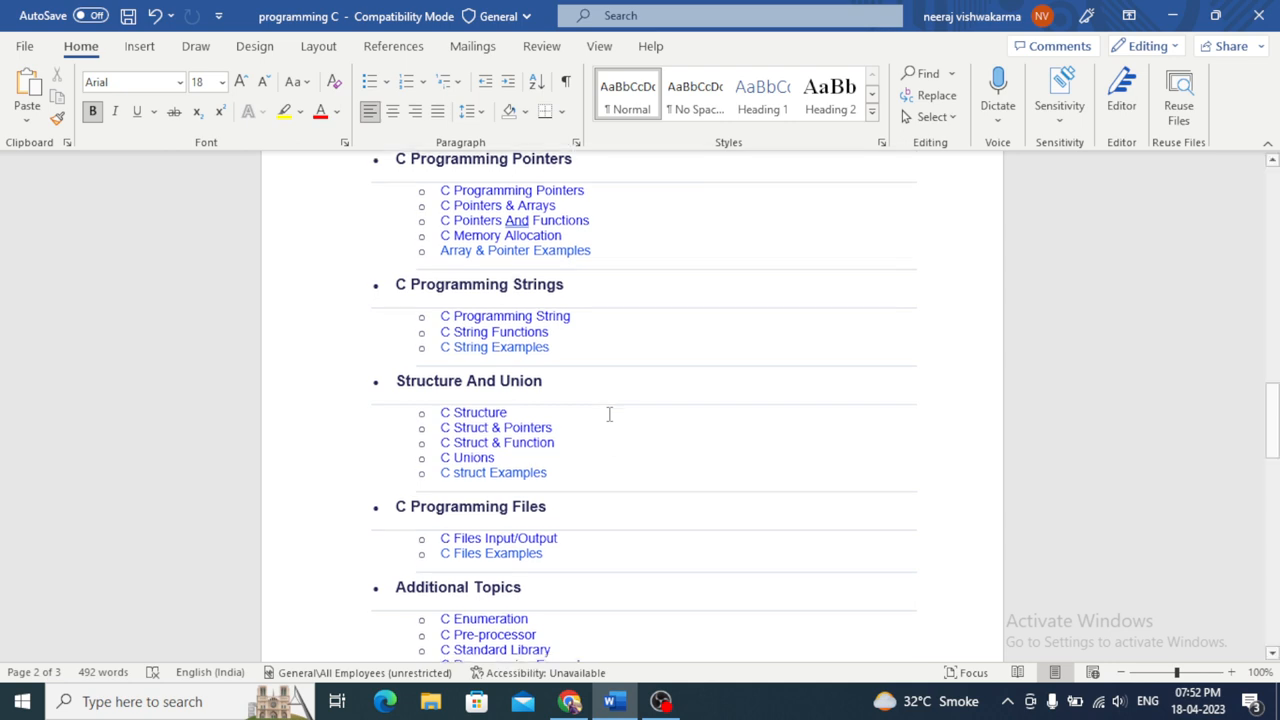
pyautogui.scroll(-3)
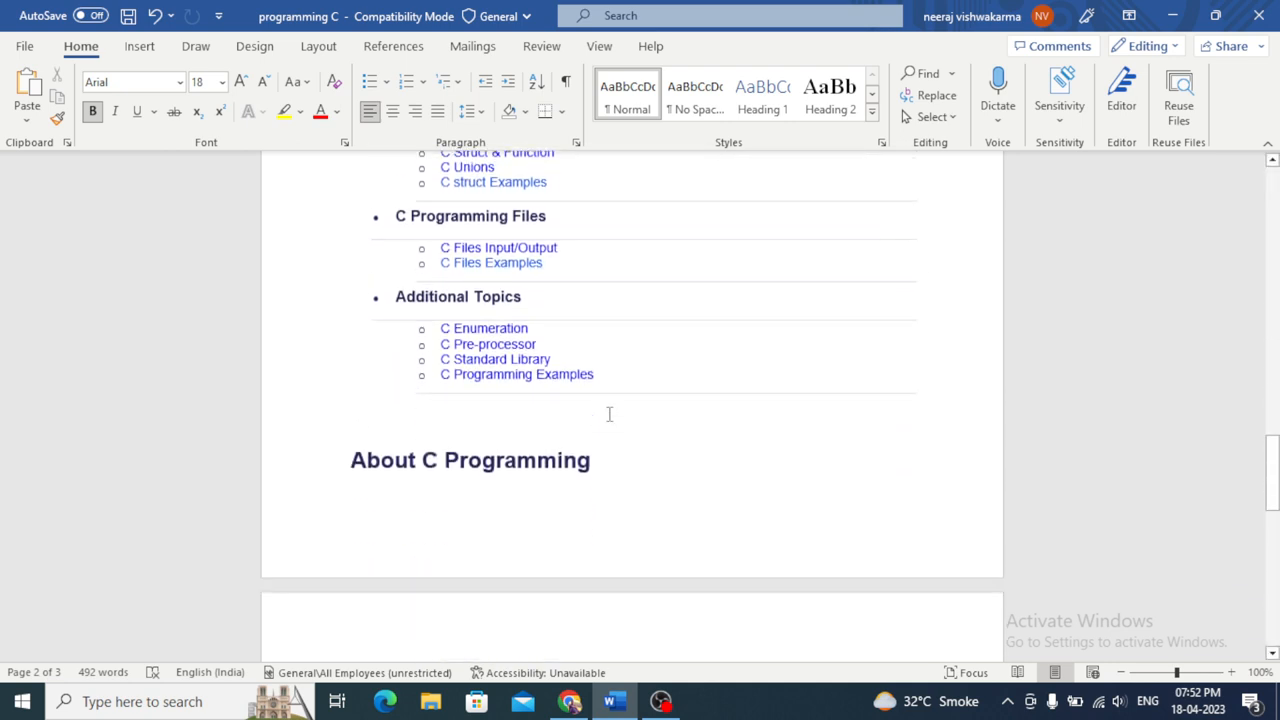
pyautogui.scroll(-3)
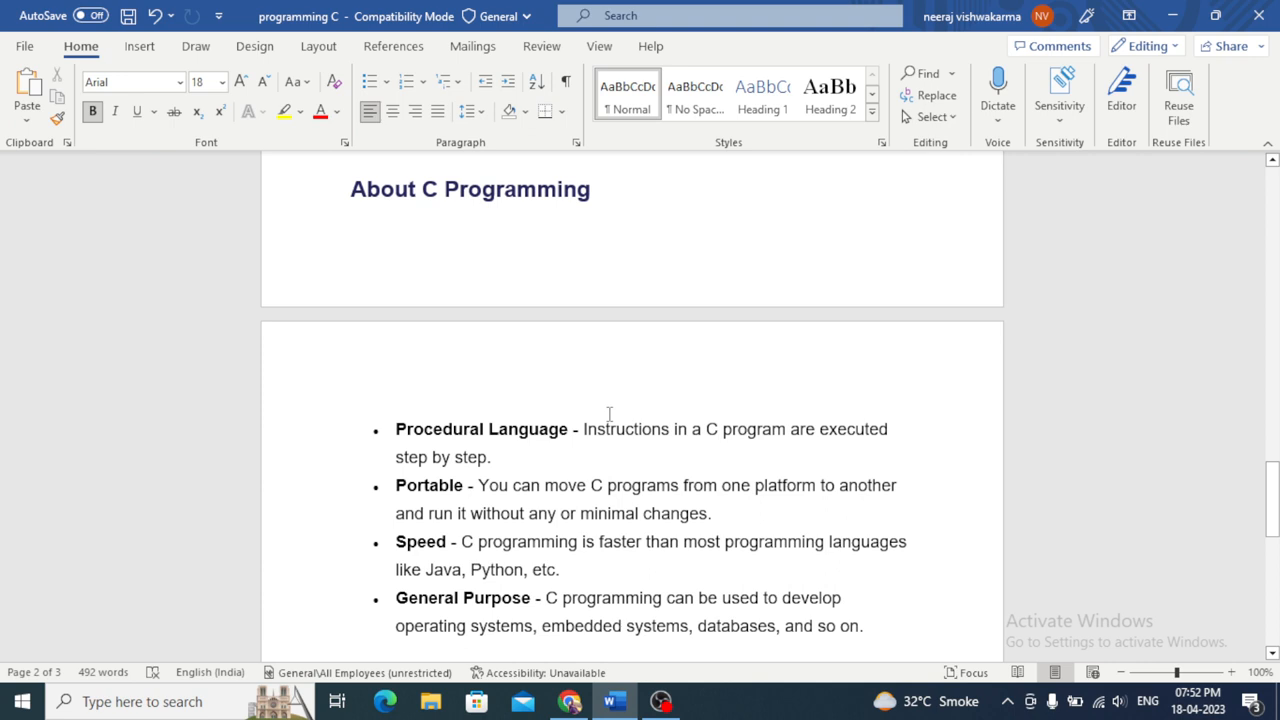
pyautogui.scroll(-3)
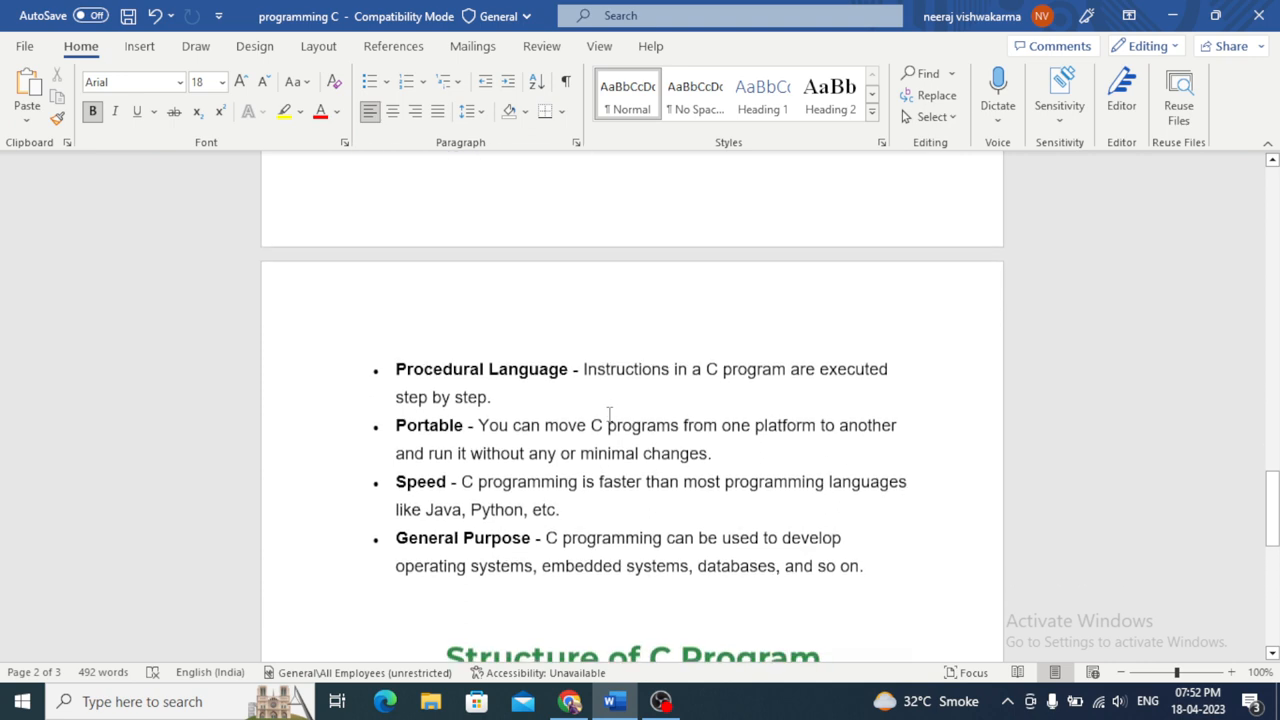
pyautogui.scroll(-3)
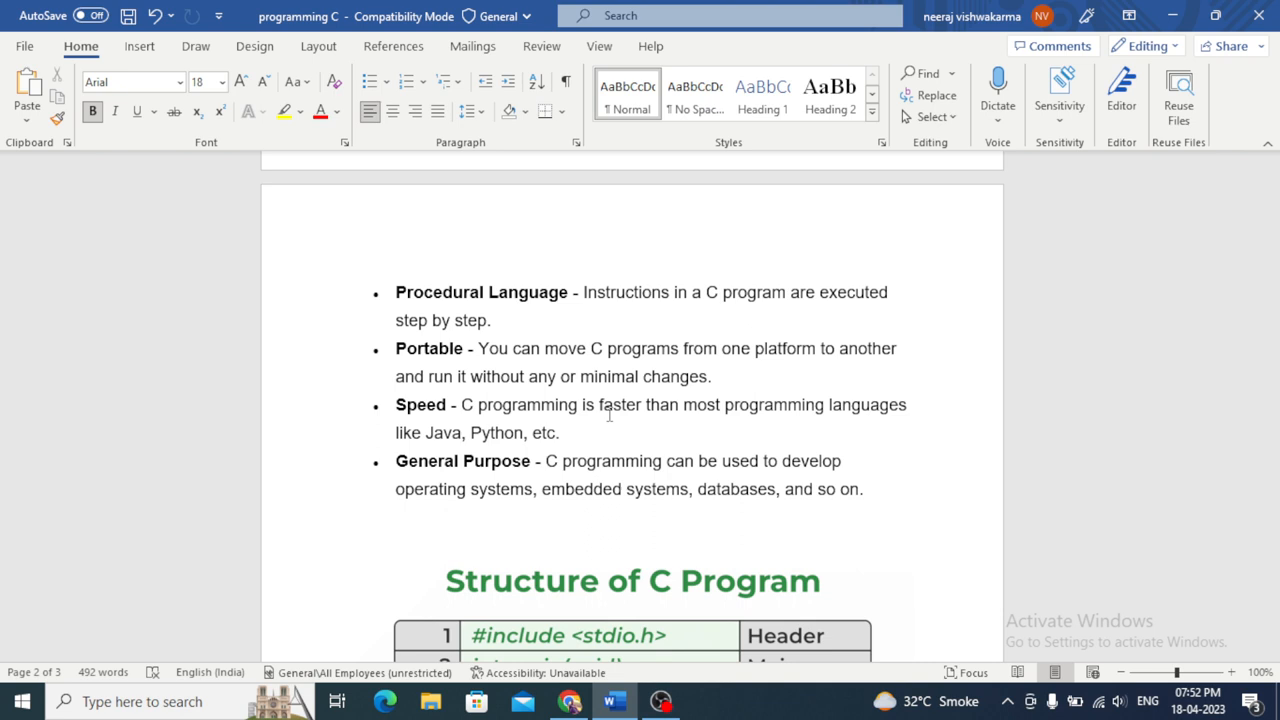
pyautogui.scroll(-3)
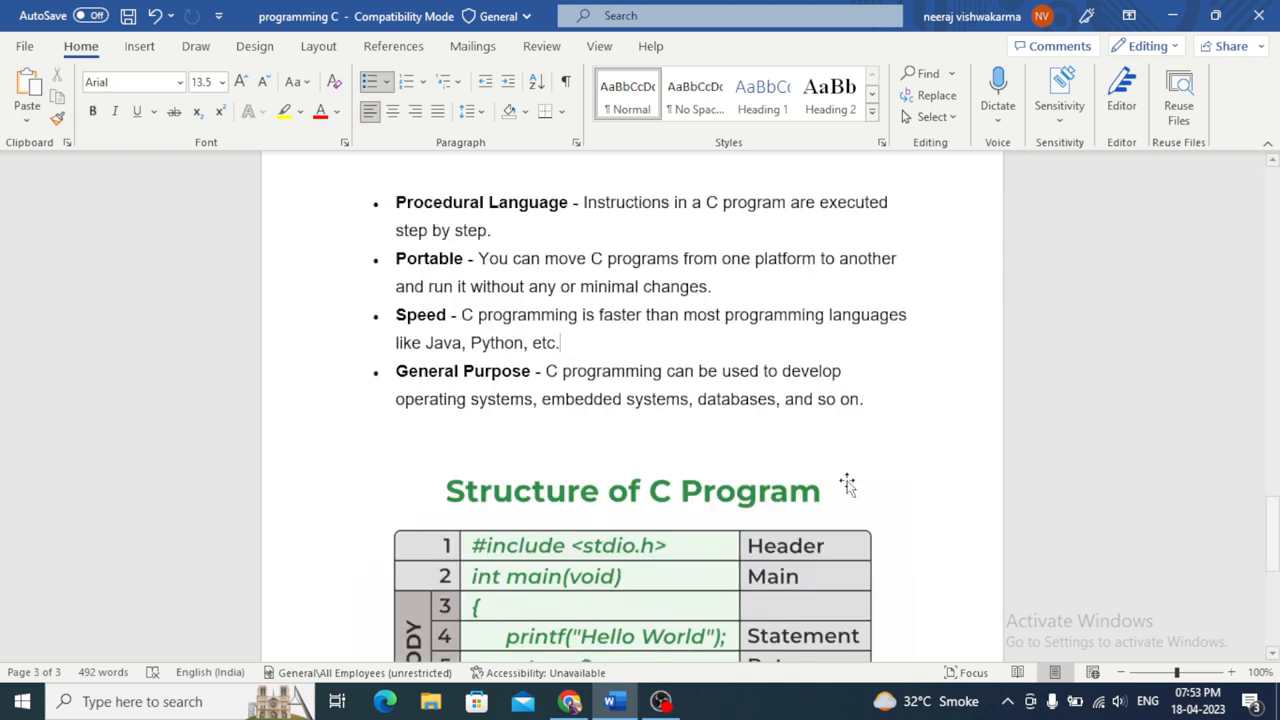
pyautogui.scroll(-3)
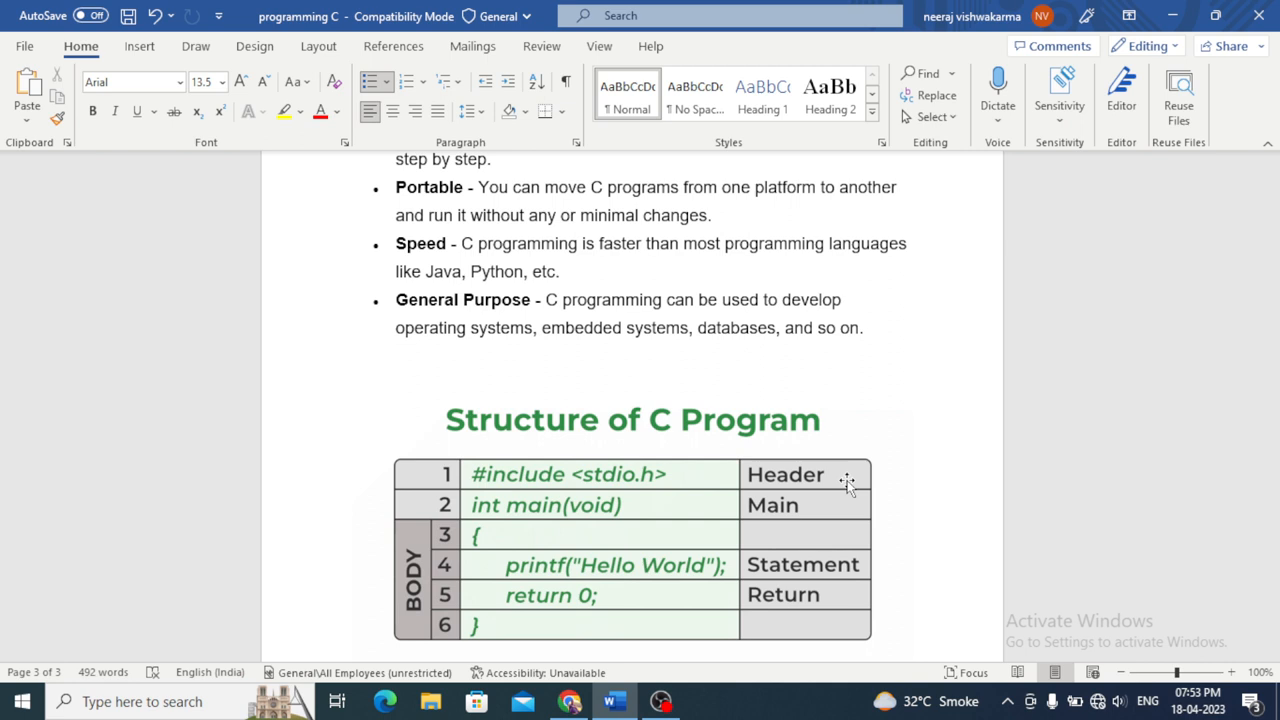
pyautogui.scroll(-3)
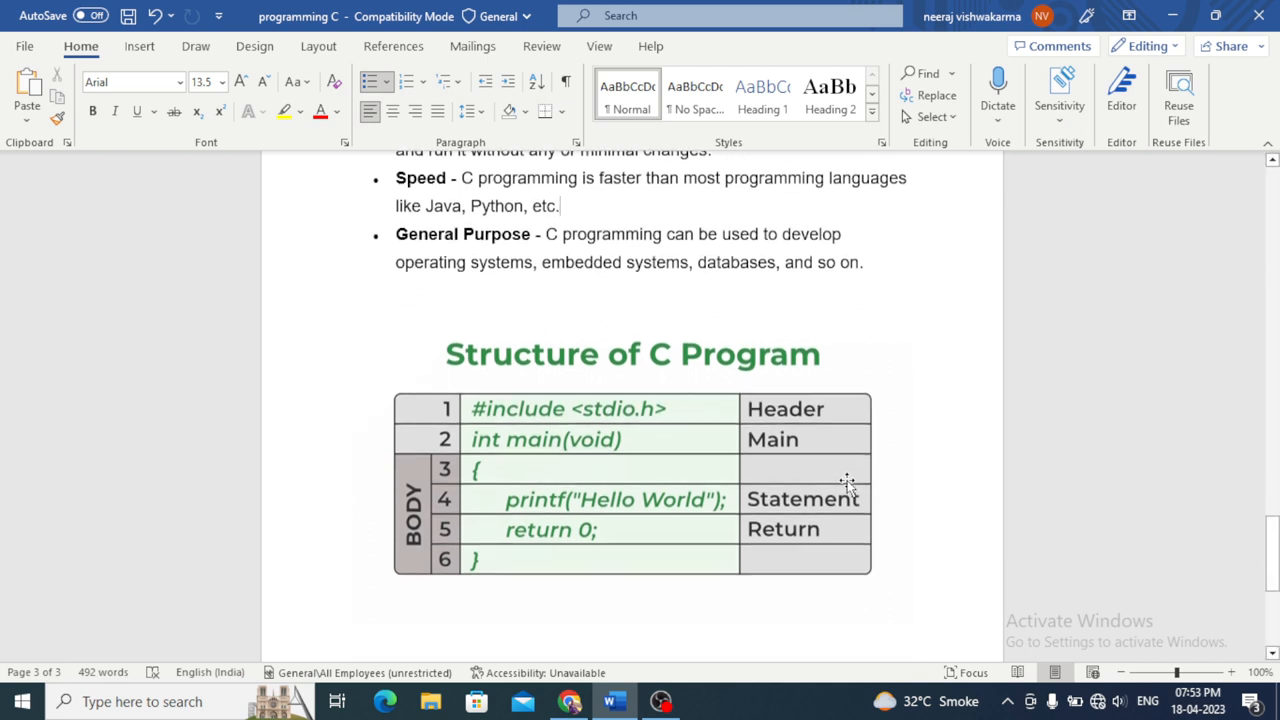
pyautogui.scroll(-3)
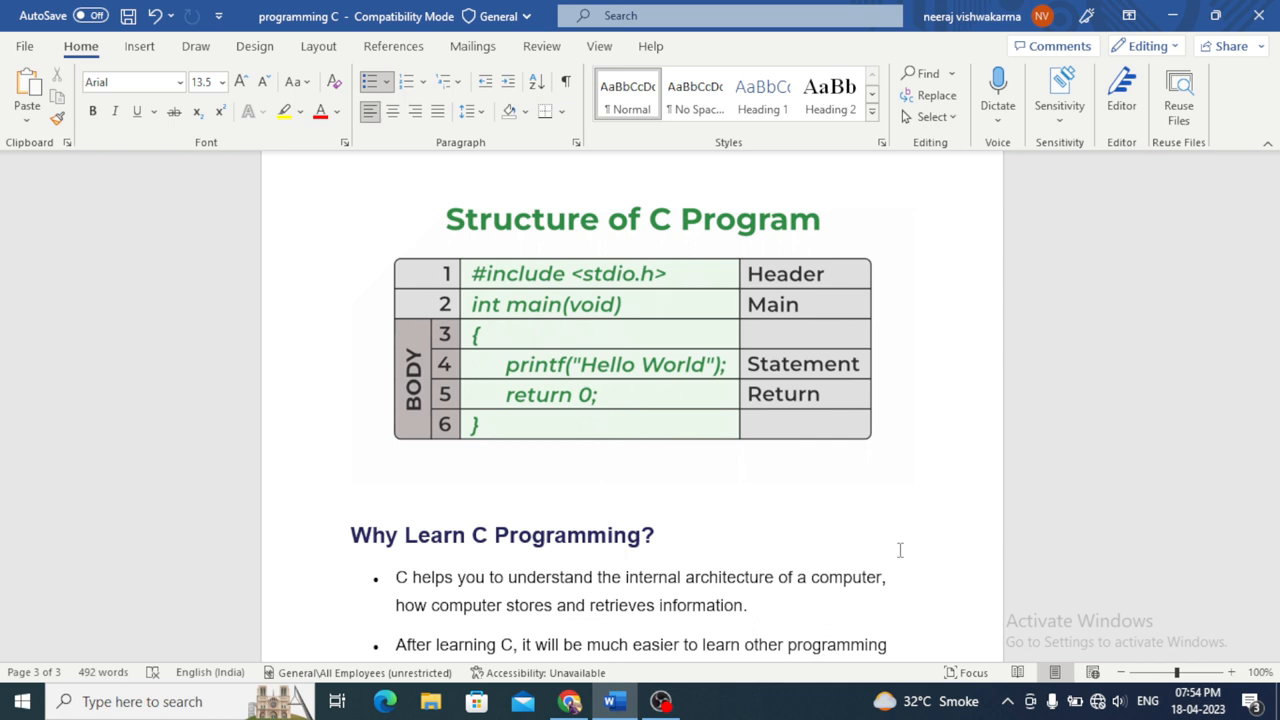
pyautogui.press('ctrl+a')
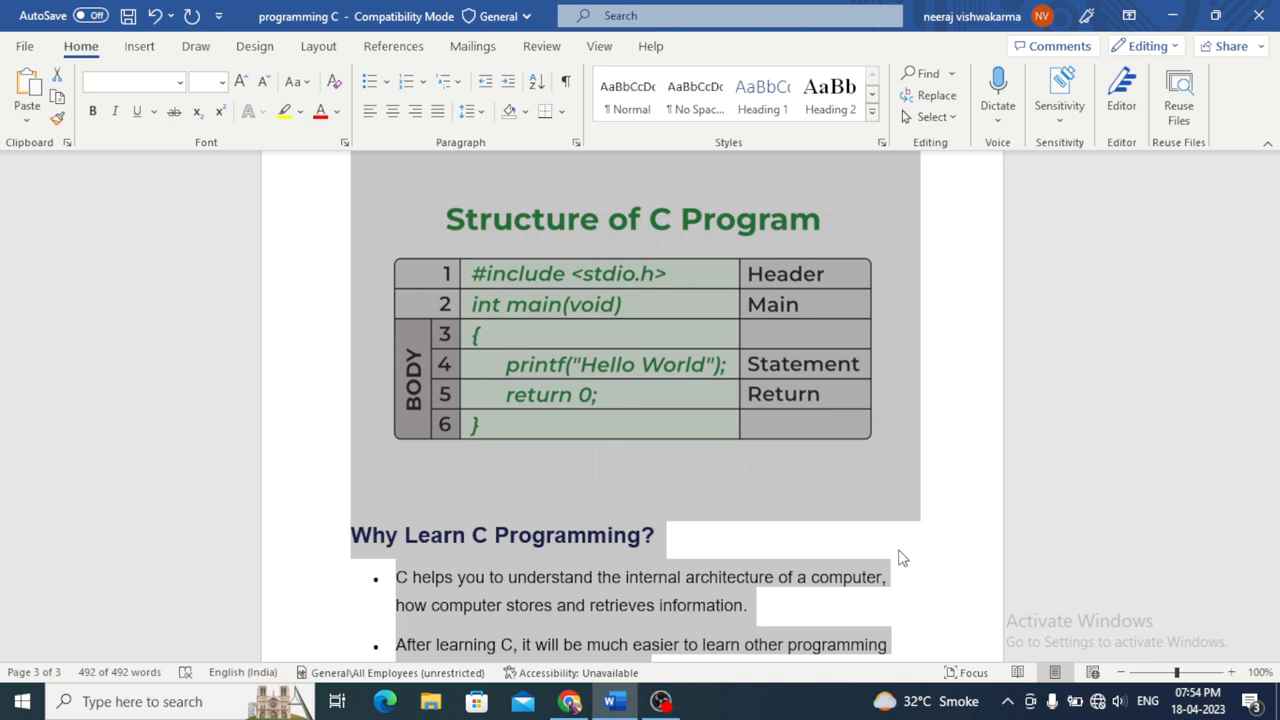
pyautogui.click(656, 536)
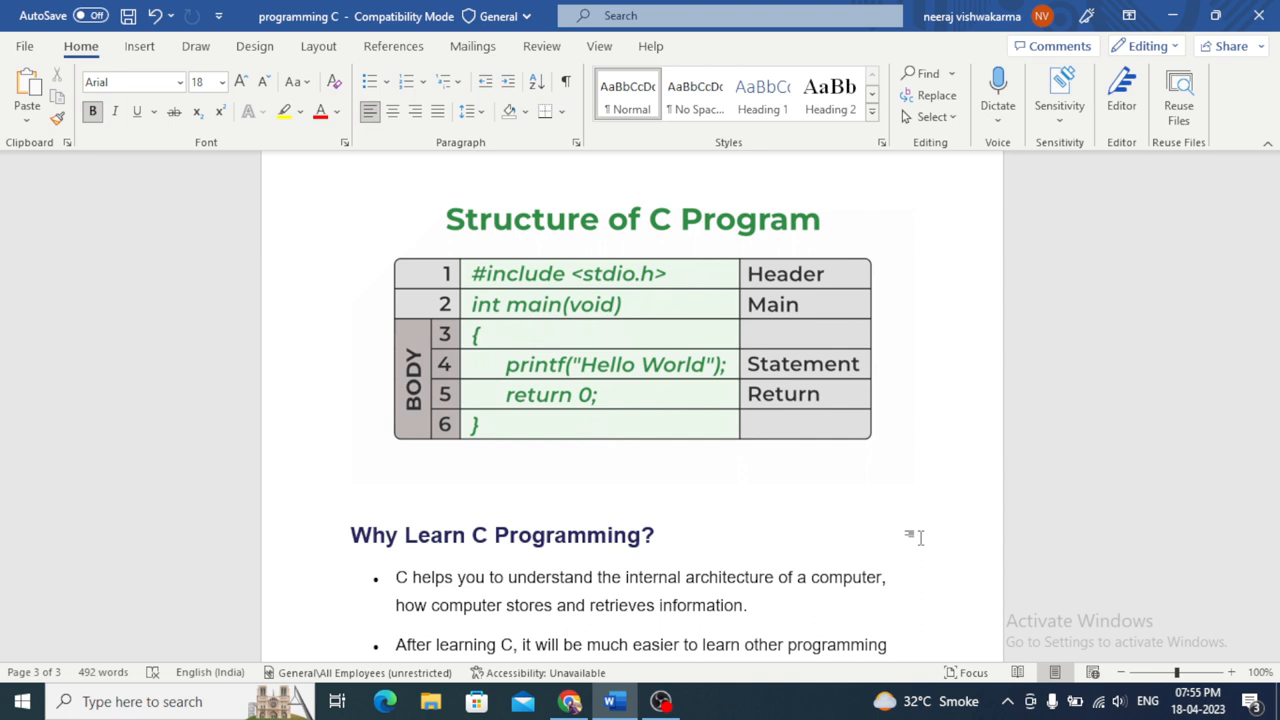
pyautogui.click(656, 534)
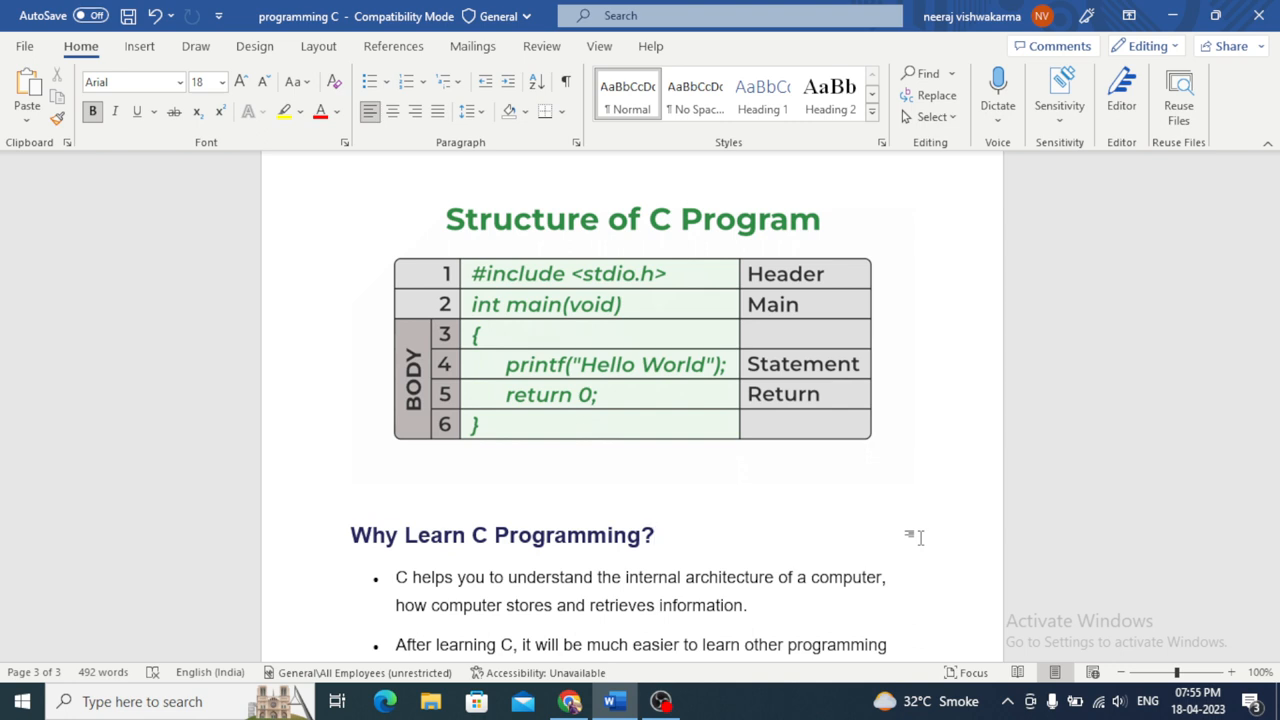
pyautogui.click(652, 536)
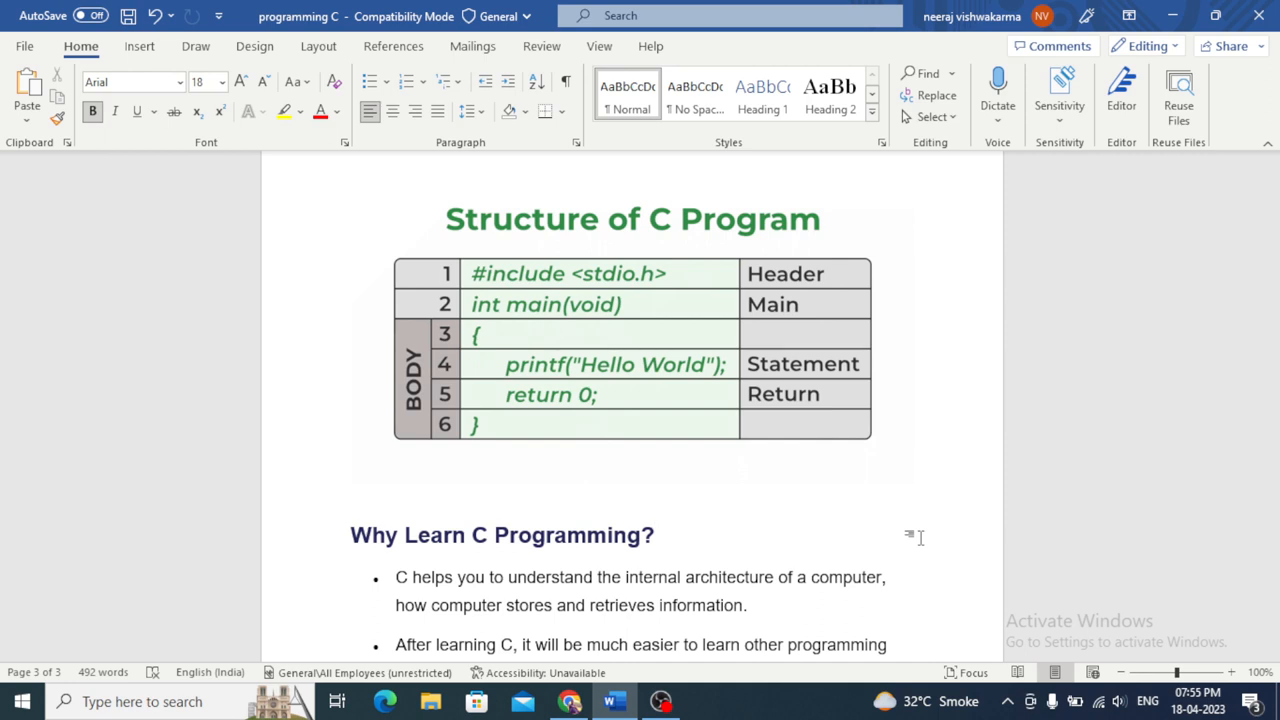
pyautogui.click(654, 534)
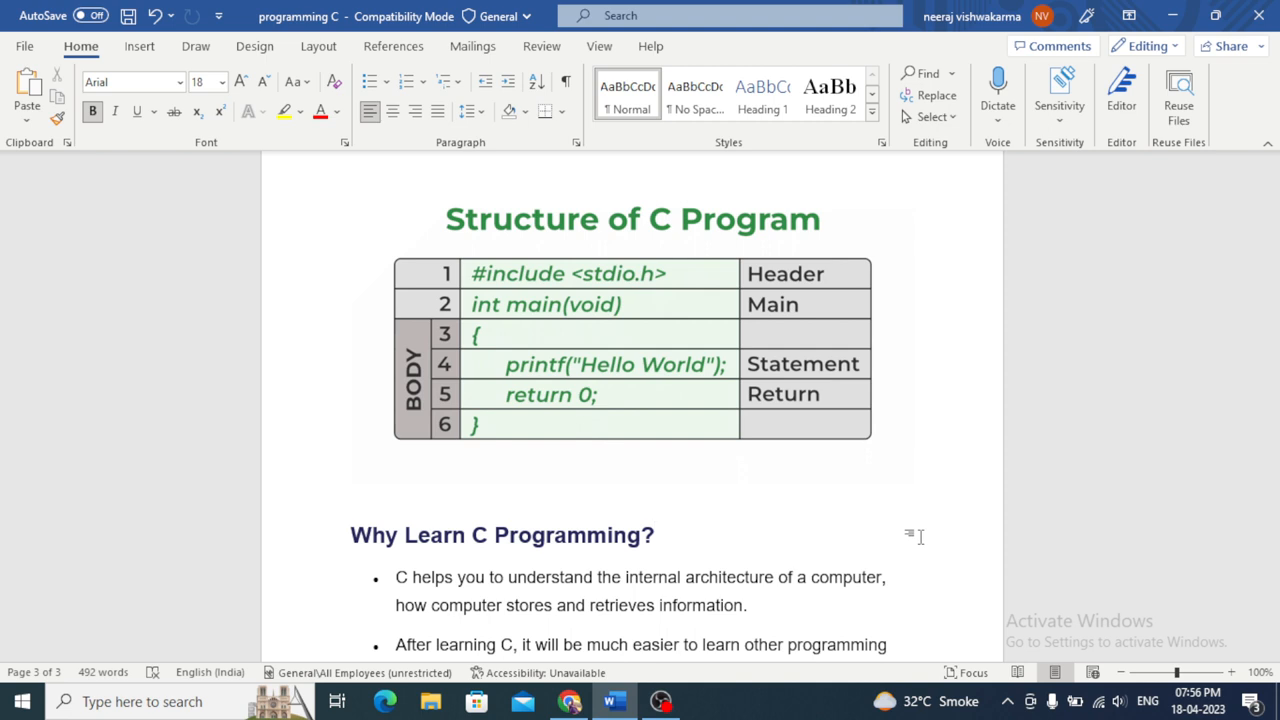
pyautogui.click(654, 536)
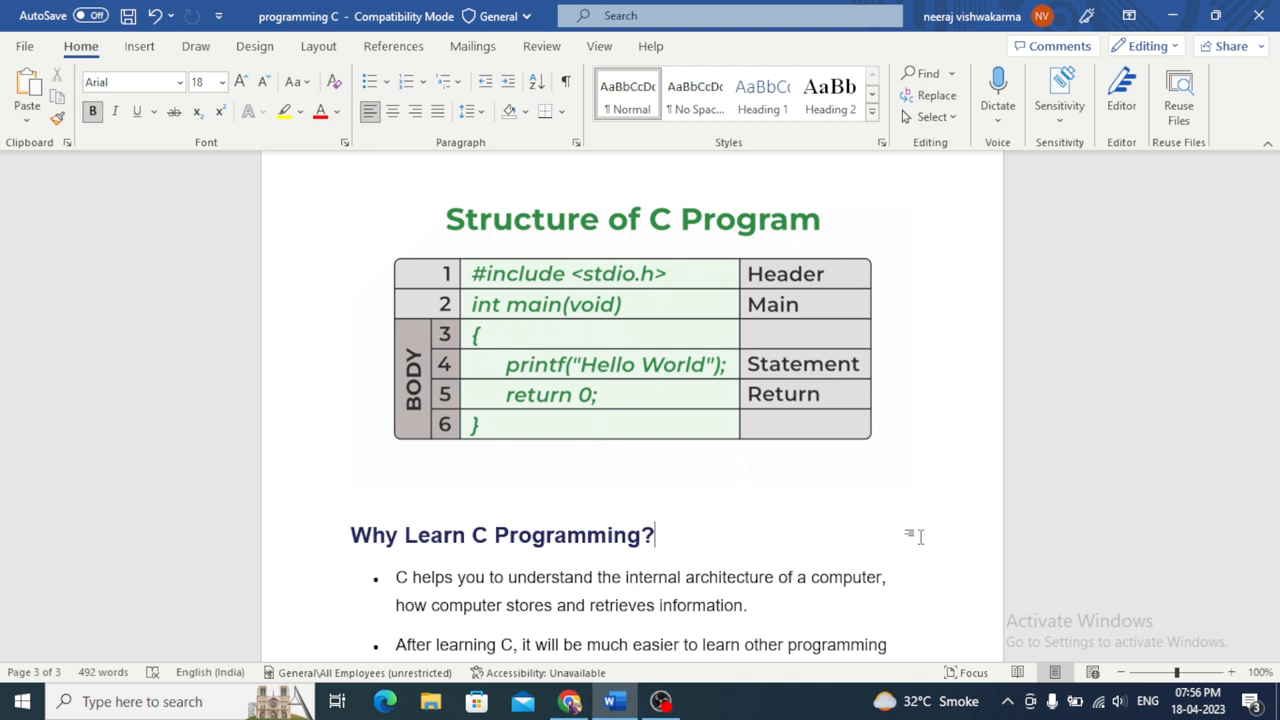
pyautogui.scroll(-3)
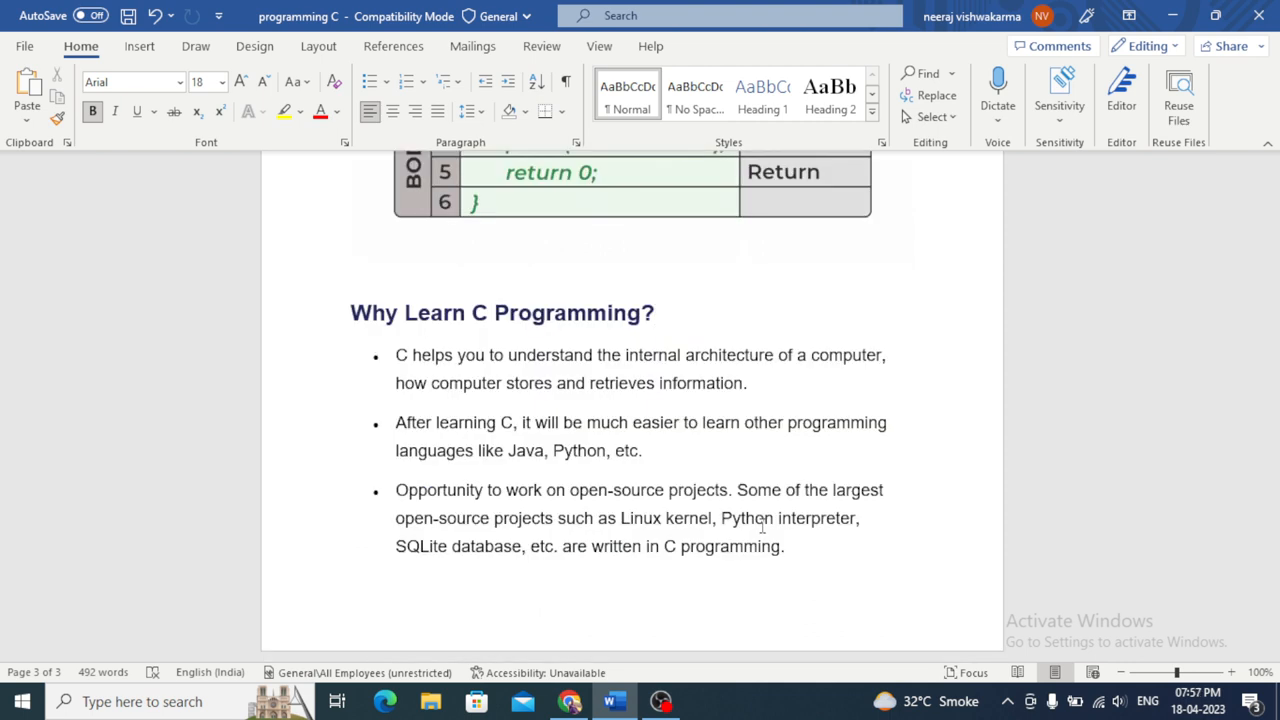
pyautogui.click(654, 312)
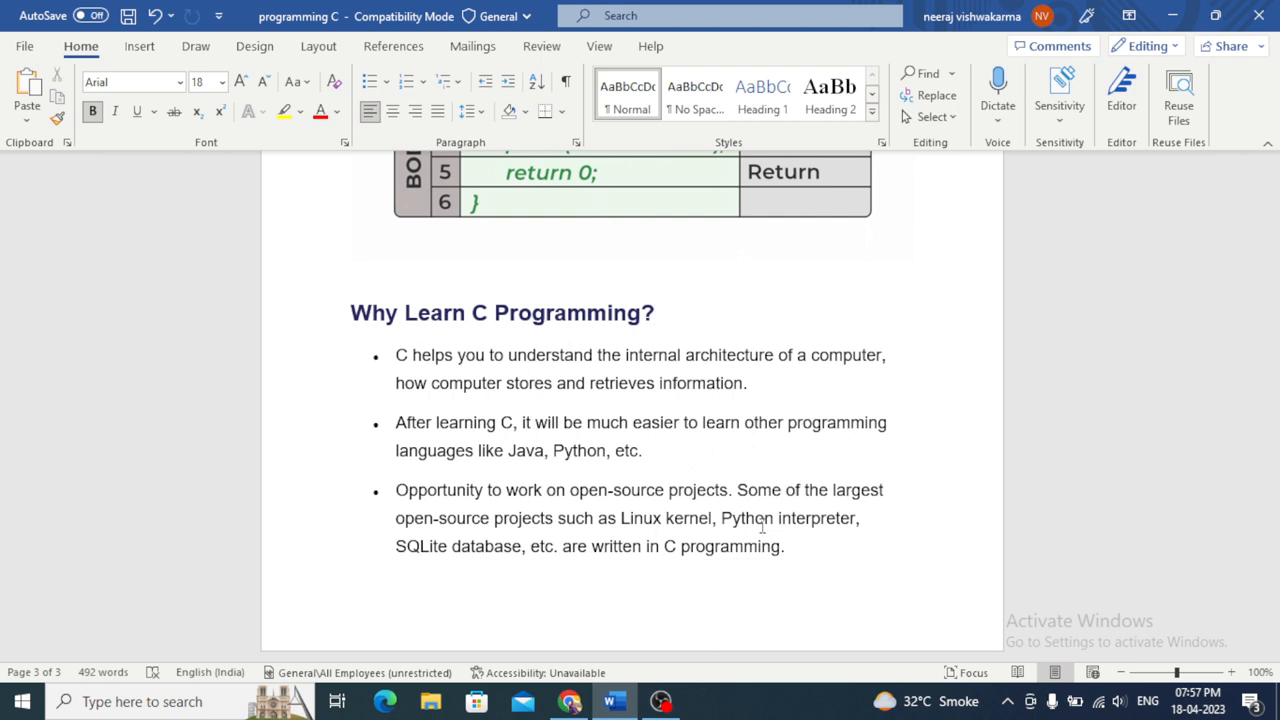
pyautogui.click(654, 312)
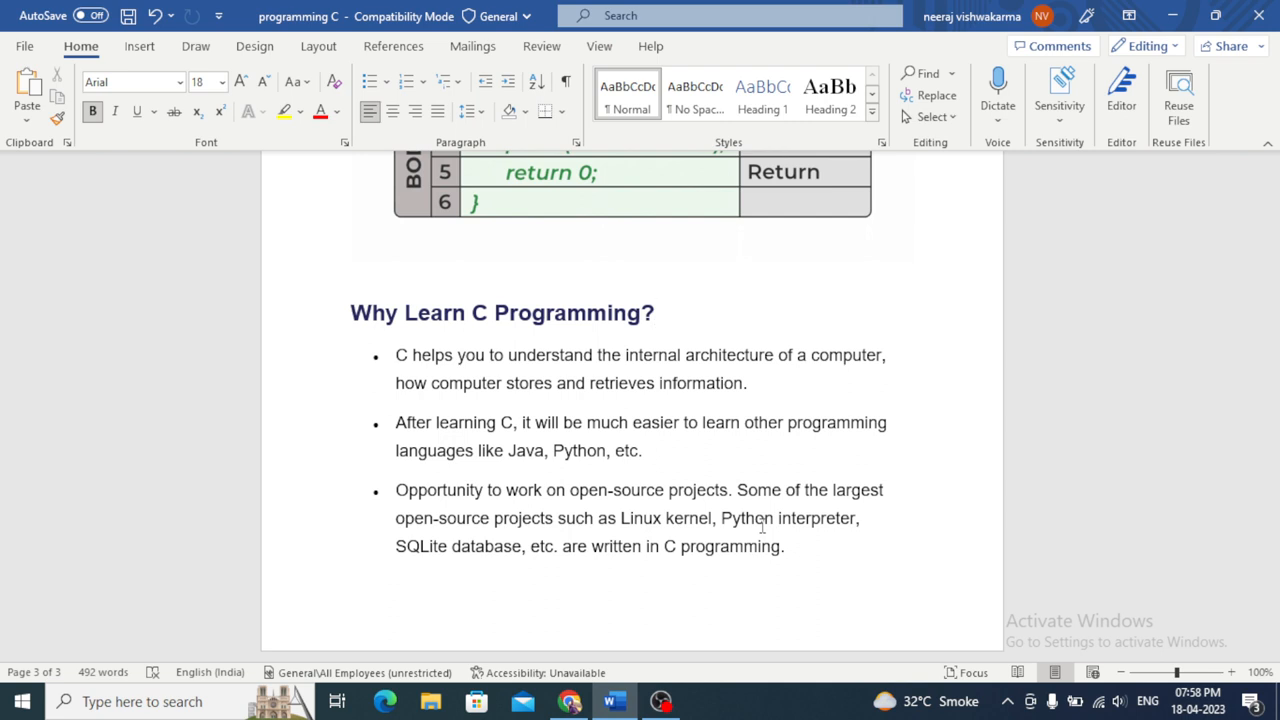
pyautogui.click(654, 312)
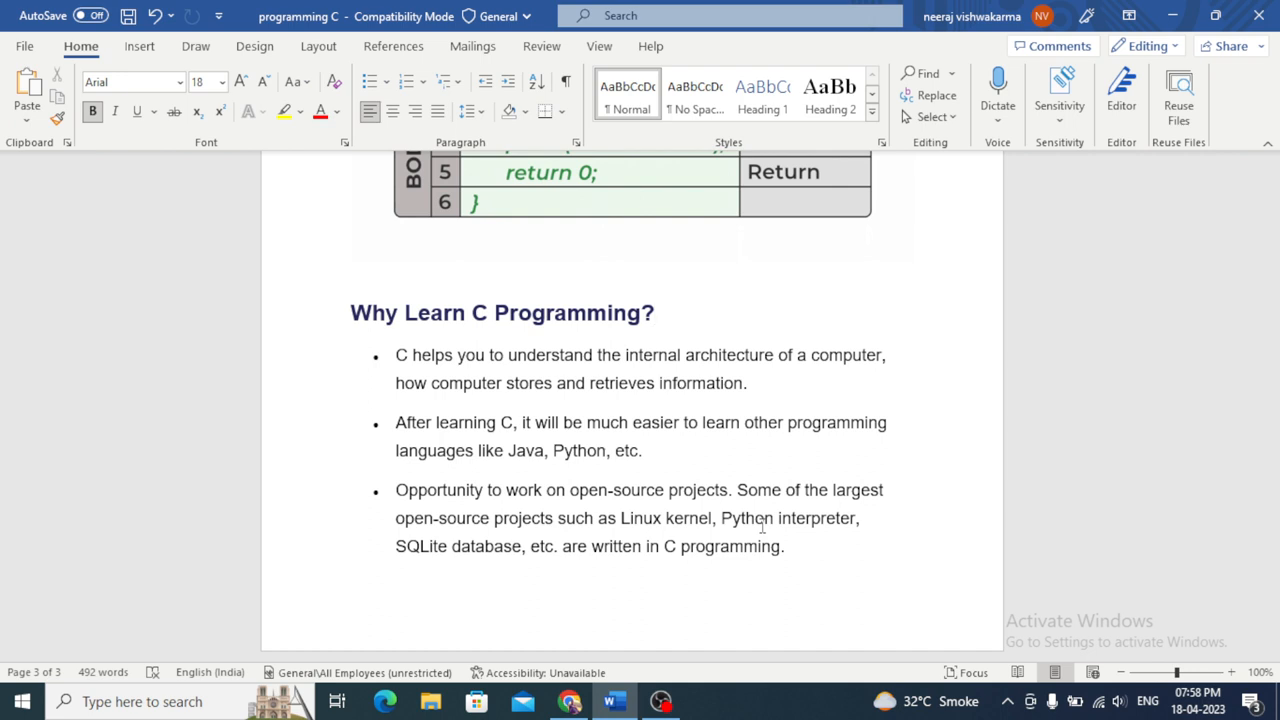
pyautogui.click(654, 312)
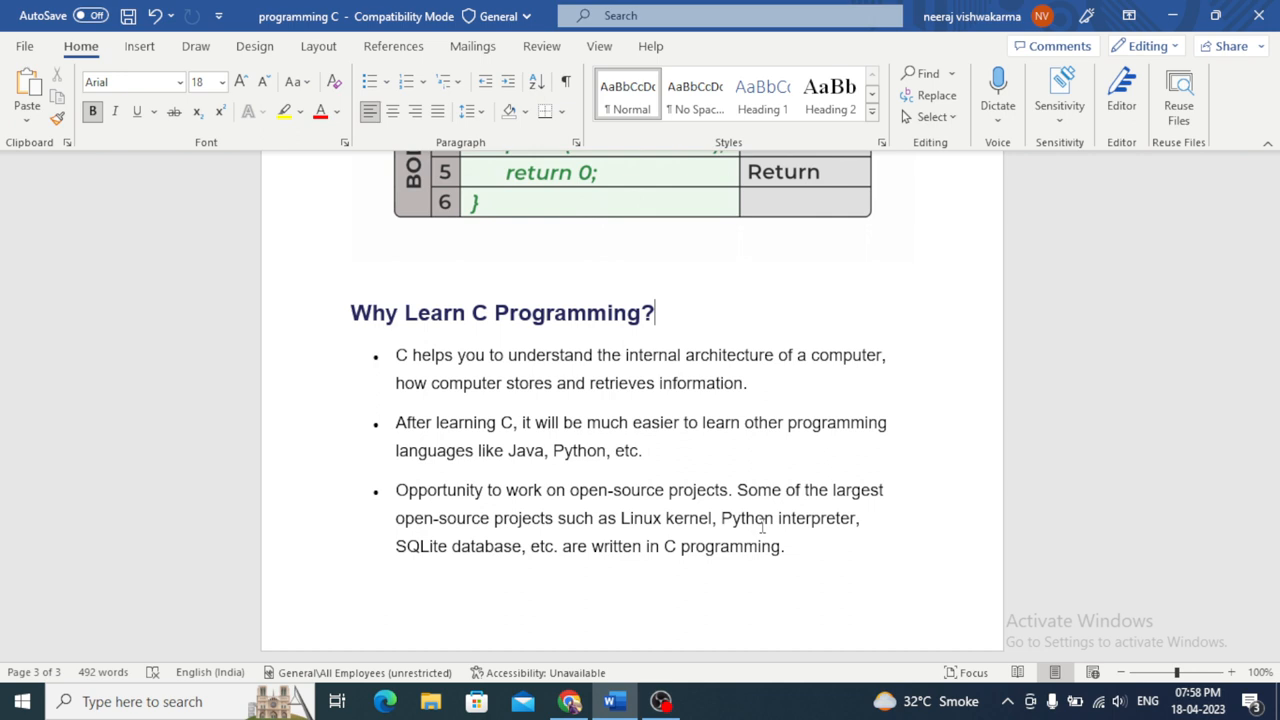
pyautogui.scroll(3)
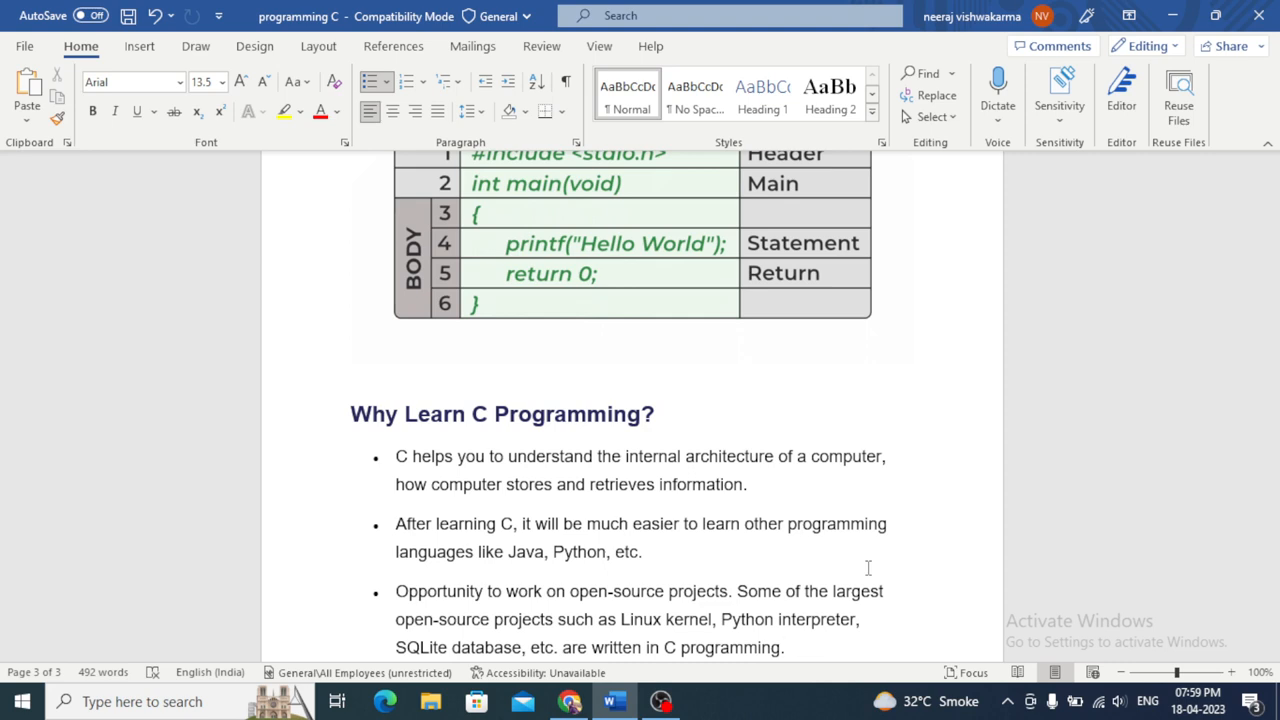
pyautogui.click(784, 648)
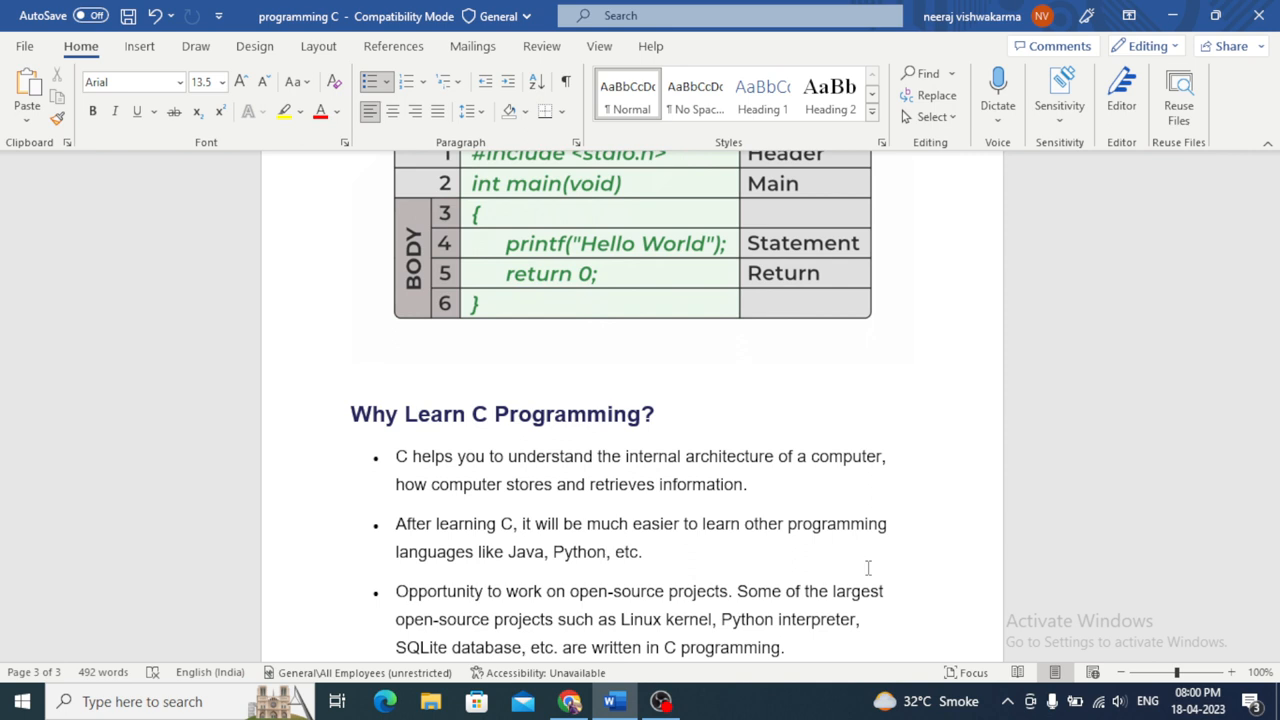
pyautogui.click(784, 648)
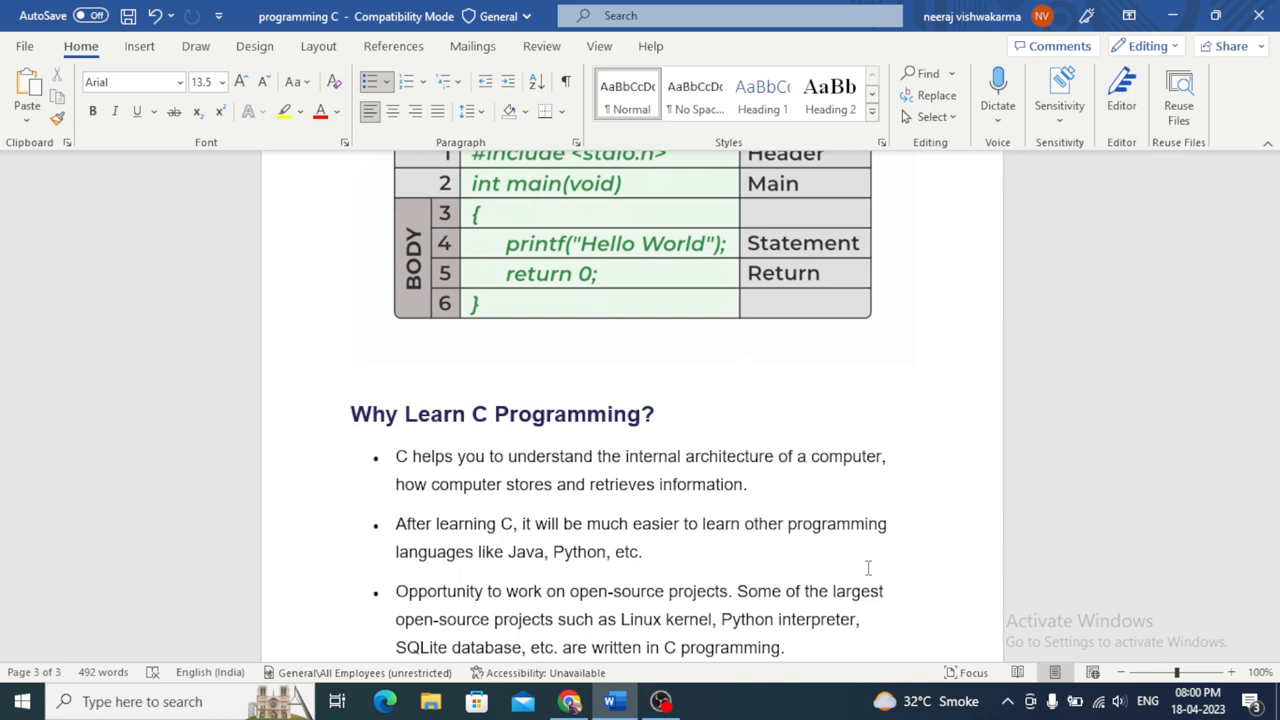
pyautogui.click(784, 648)
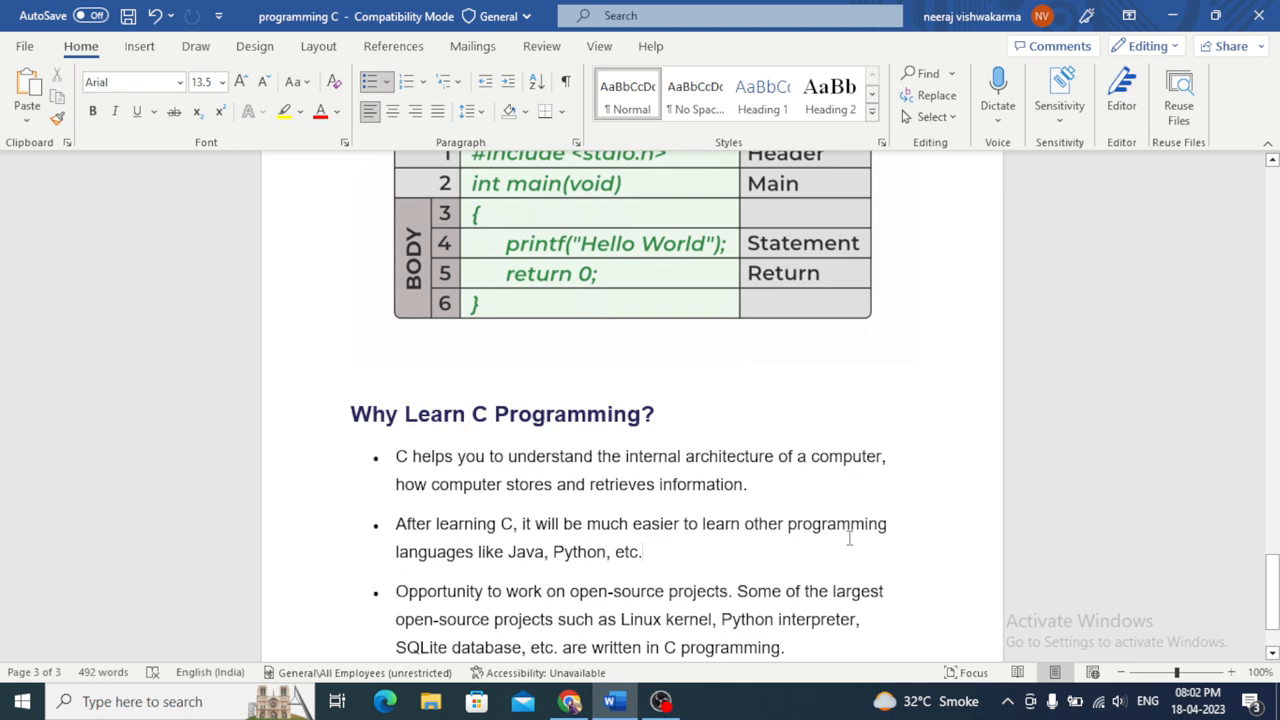
pyautogui.scroll(3)
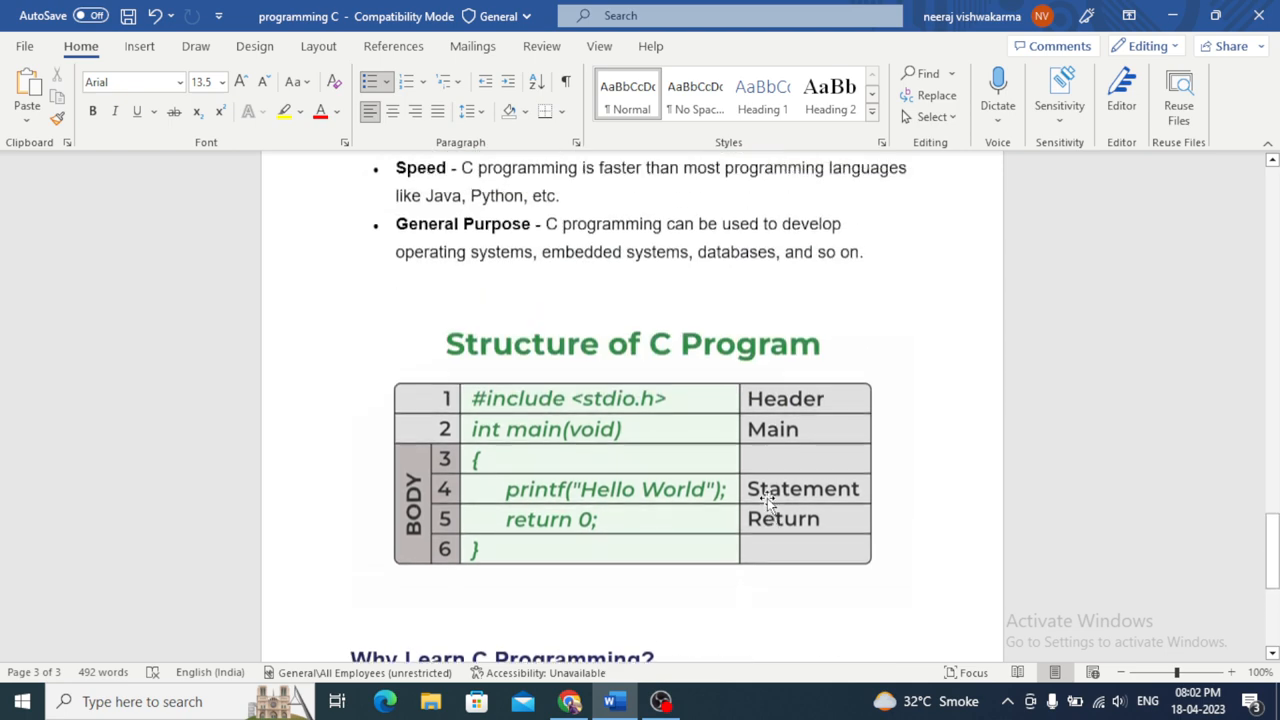
pyautogui.scroll(3)
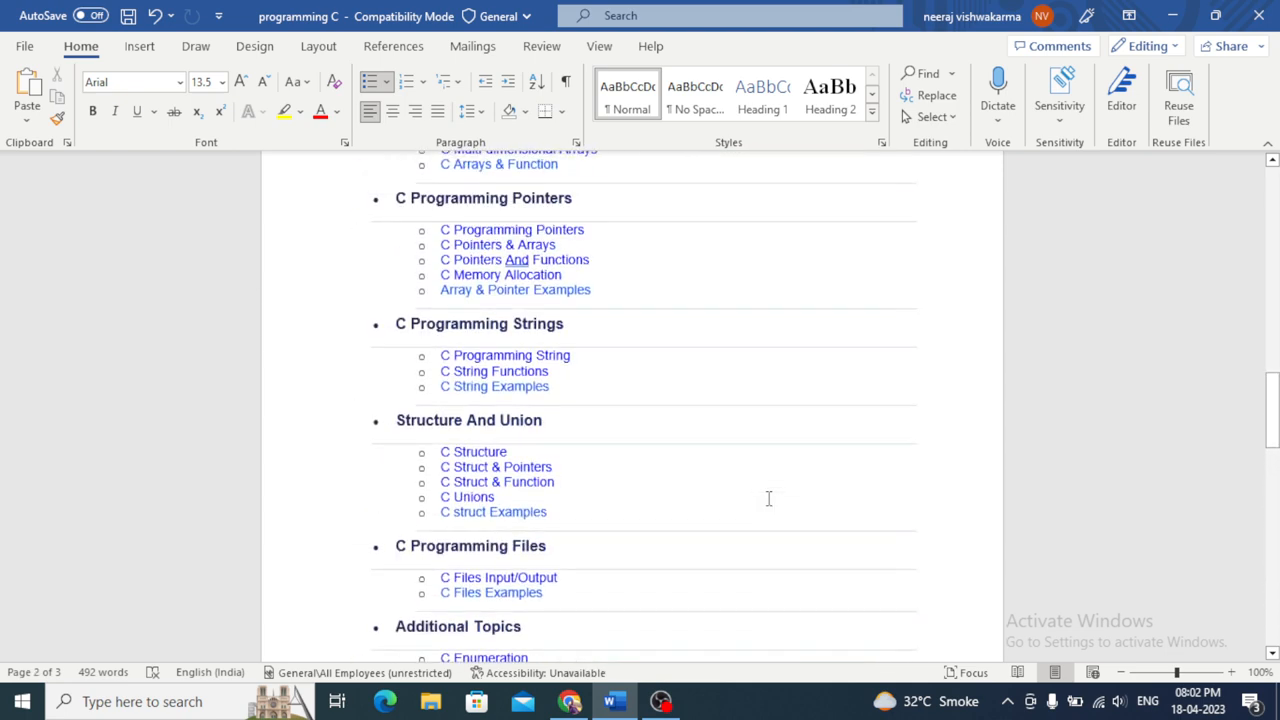
pyautogui.scroll(3)
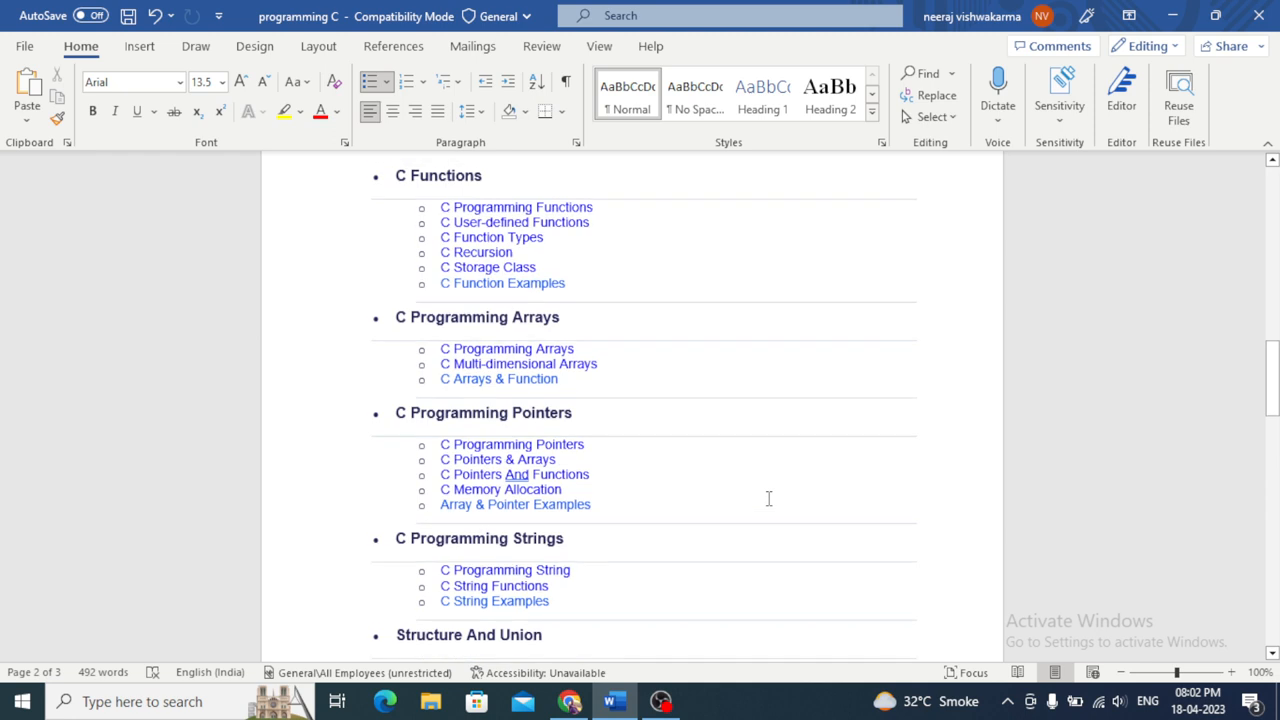
pyautogui.scroll(3)
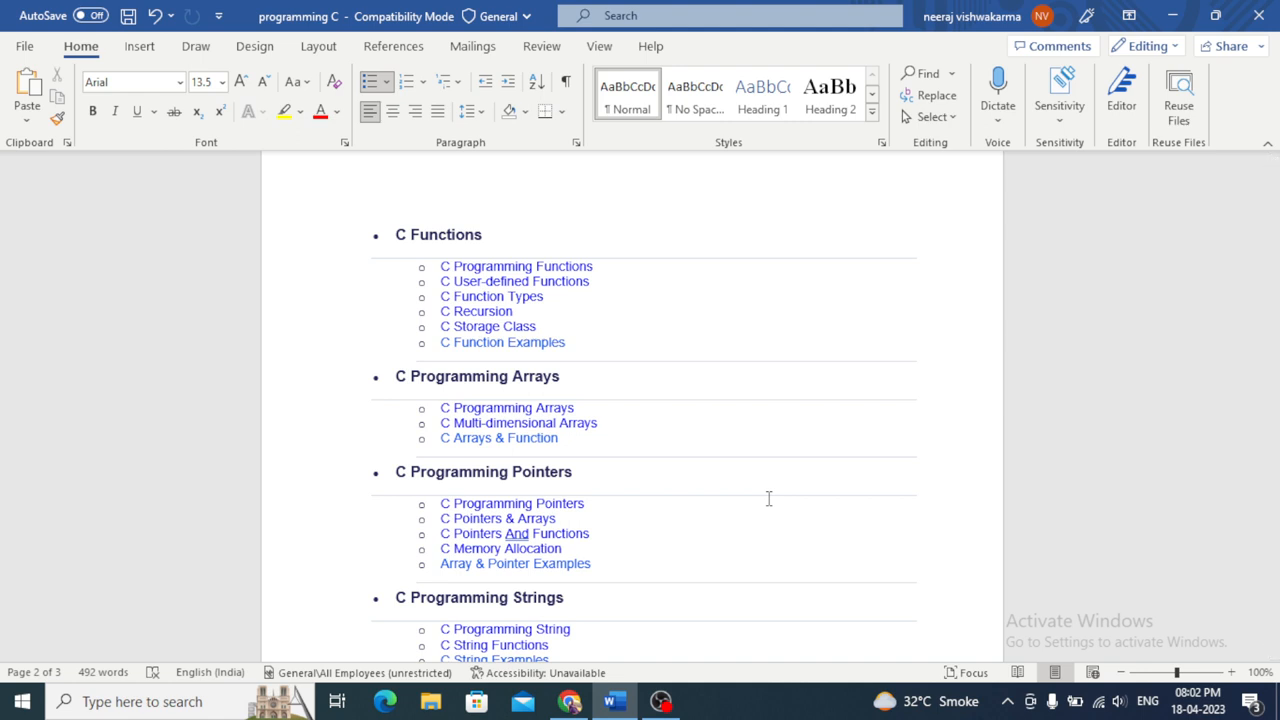
pyautogui.scroll(-3)
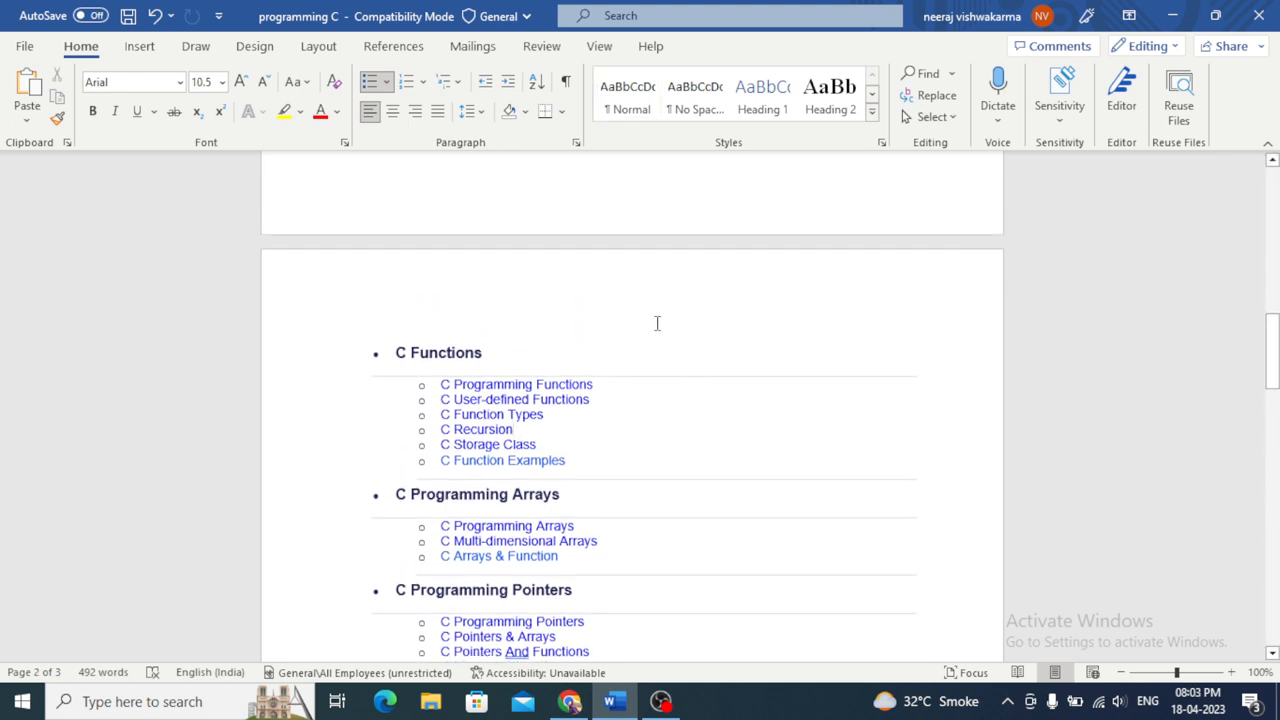
pyautogui.scroll(3)
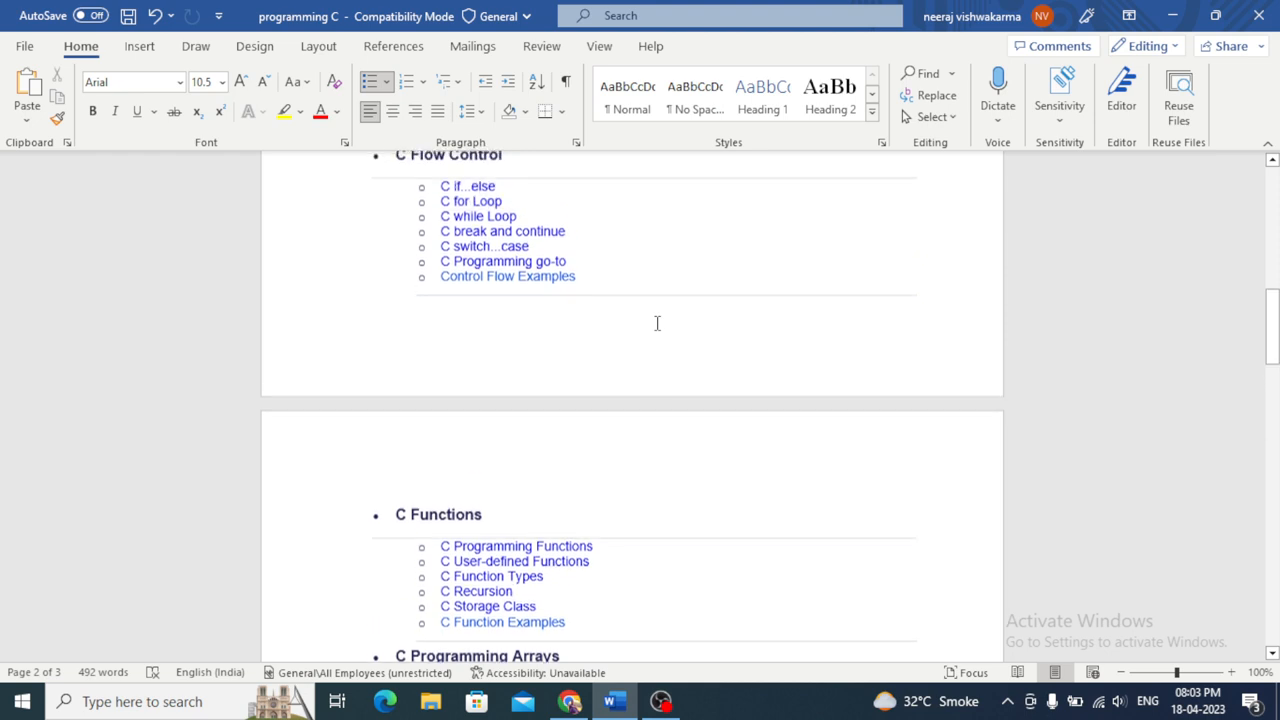
pyautogui.scroll(3)
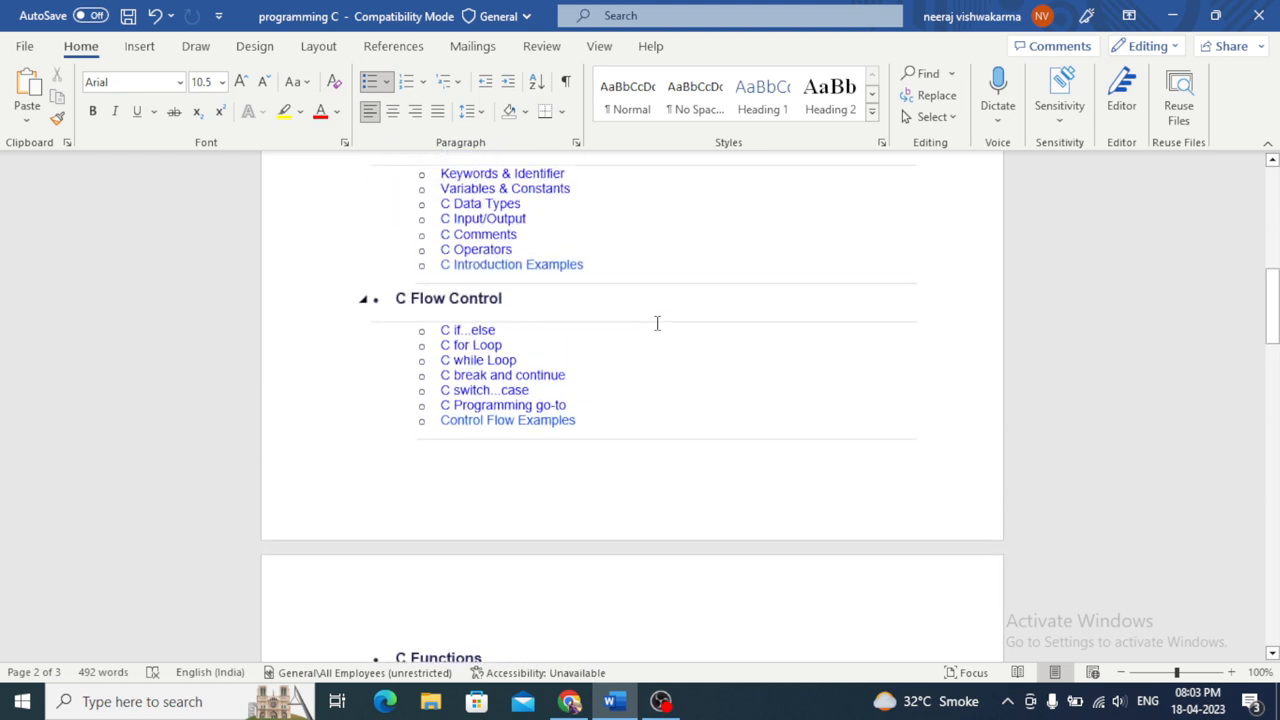
pyautogui.scroll(3)
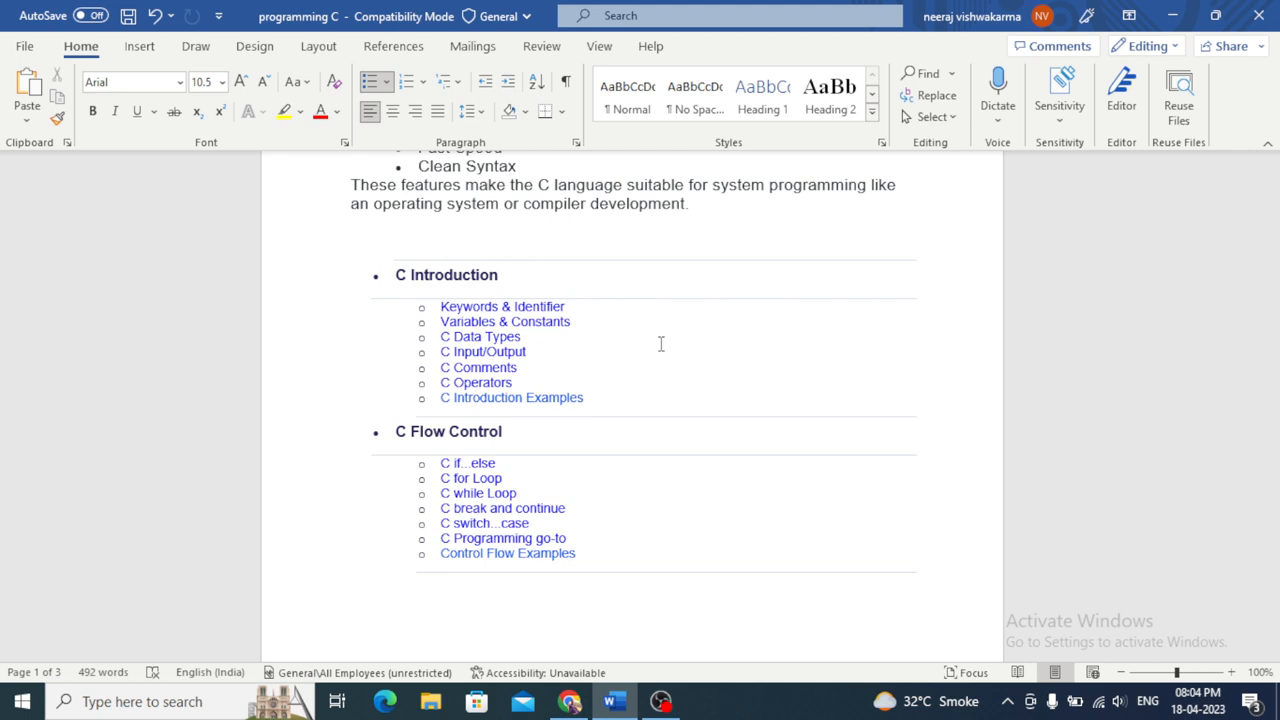
pyautogui.click(520, 336)
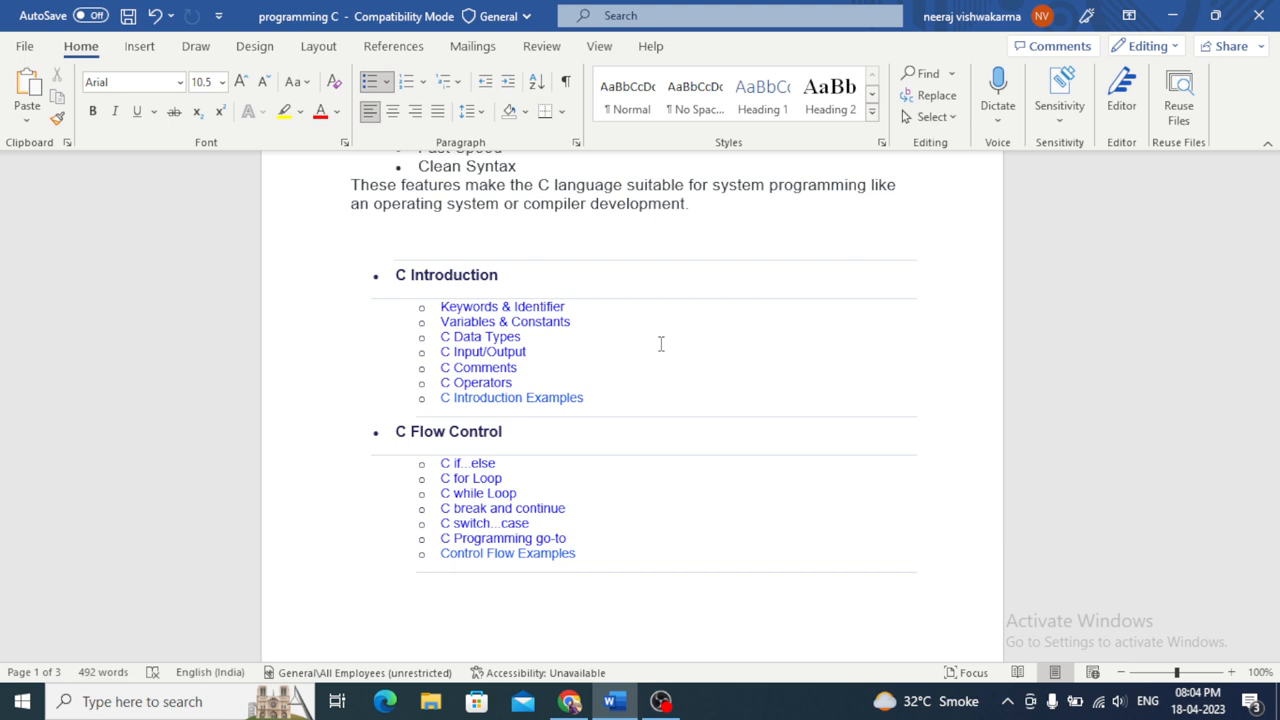
pyautogui.click(520, 336)
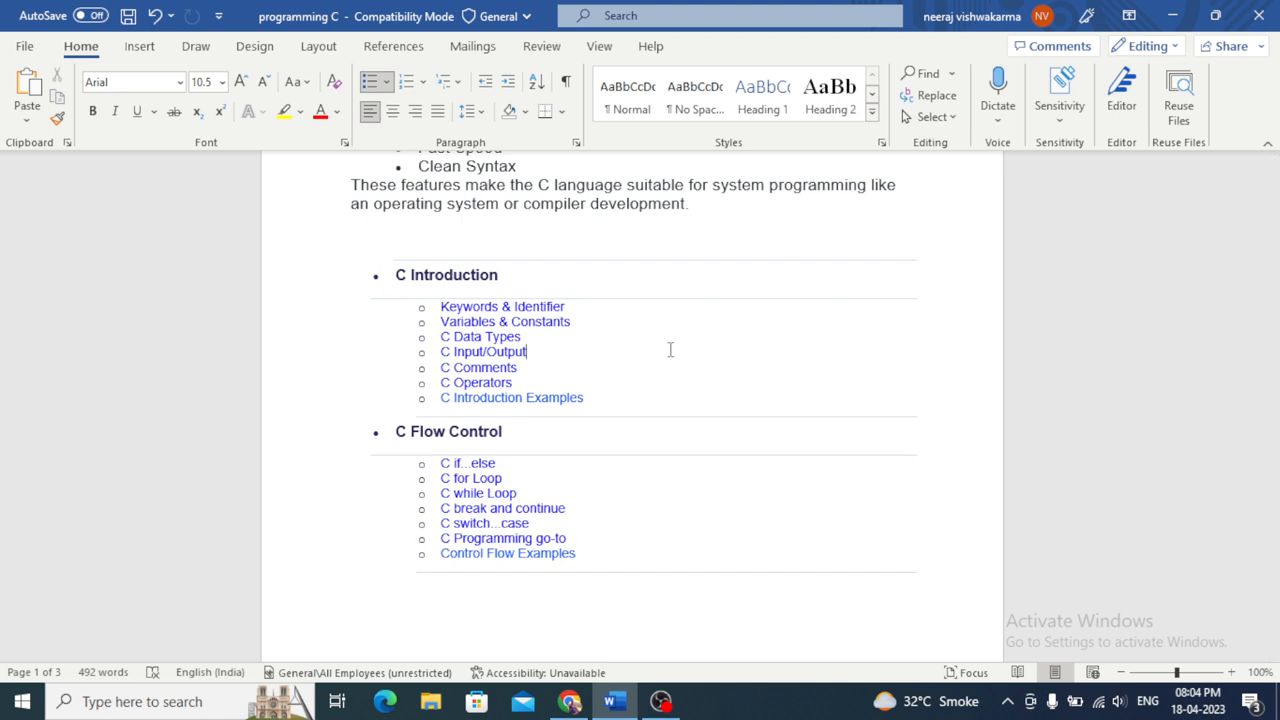
pyautogui.scroll(-3)
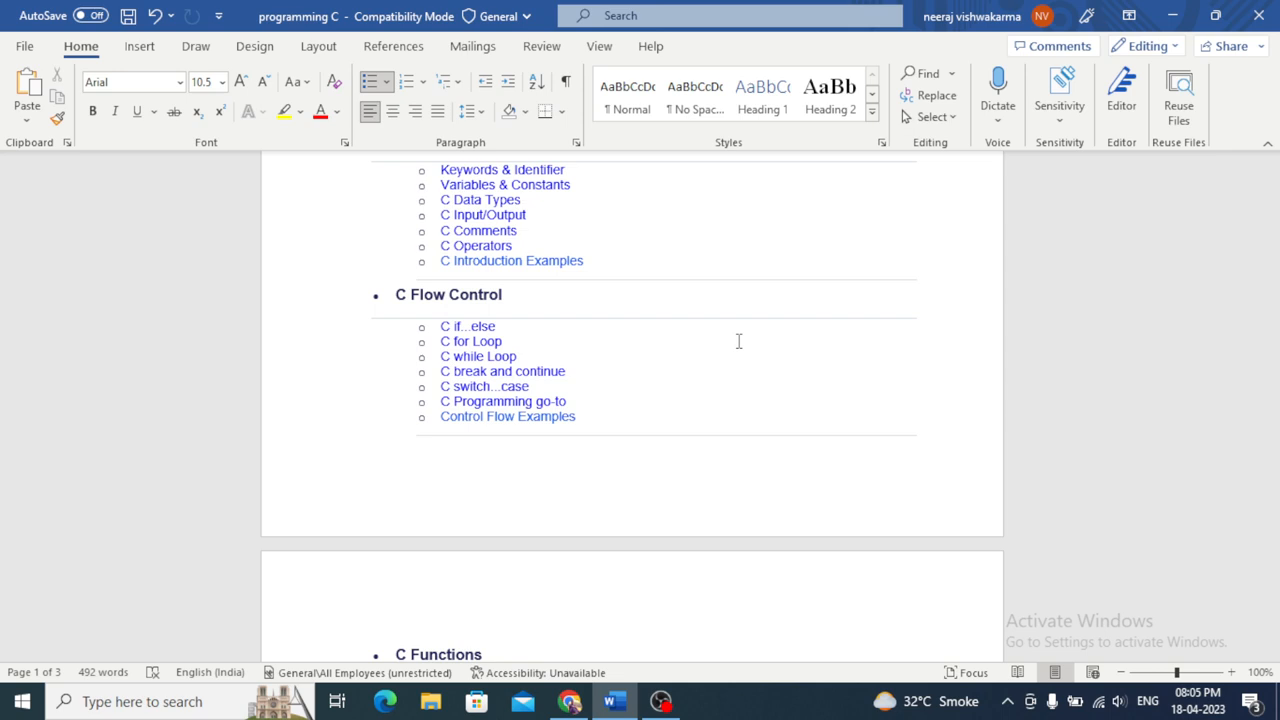
pyautogui.scroll(-3)
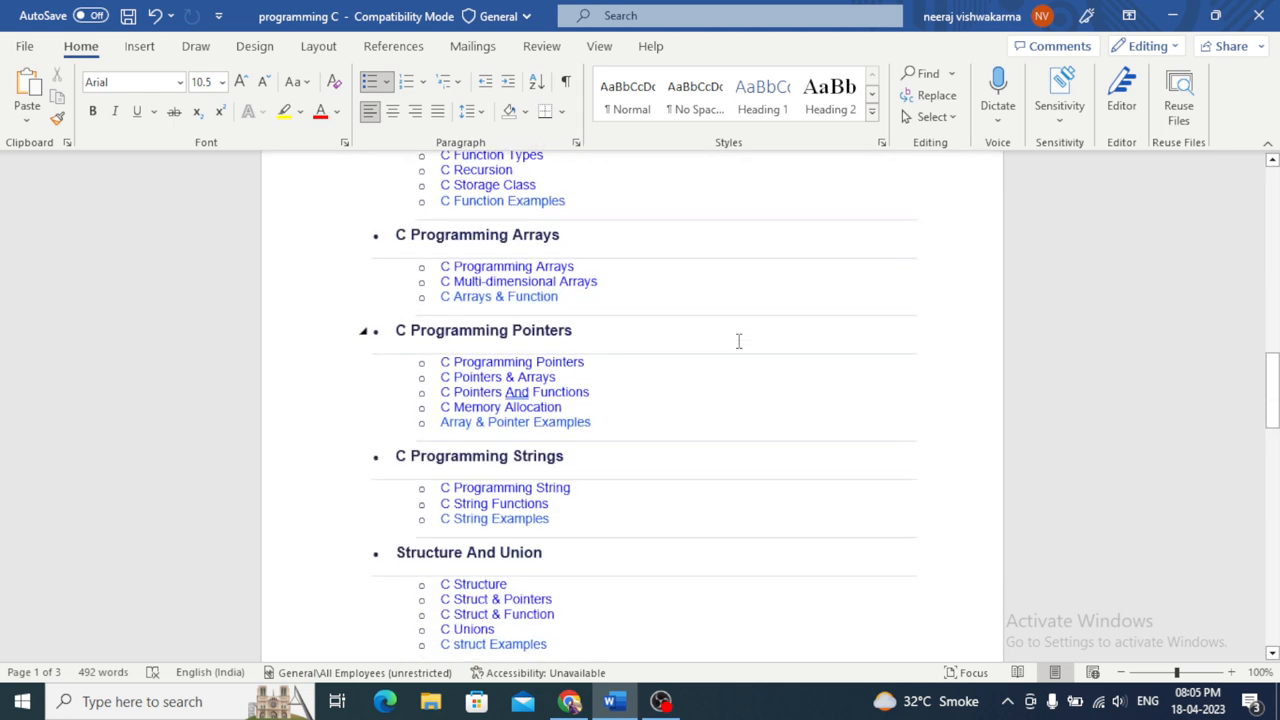
pyautogui.scroll(-3)
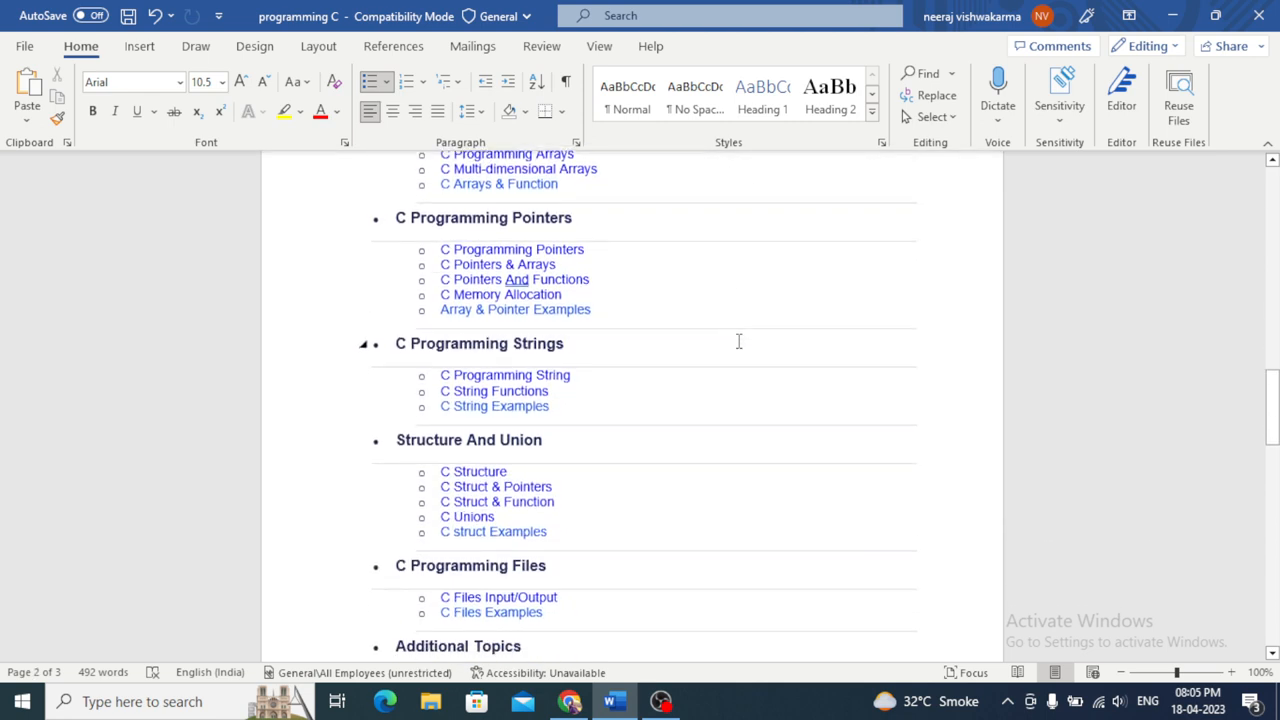
pyautogui.scroll(-3)
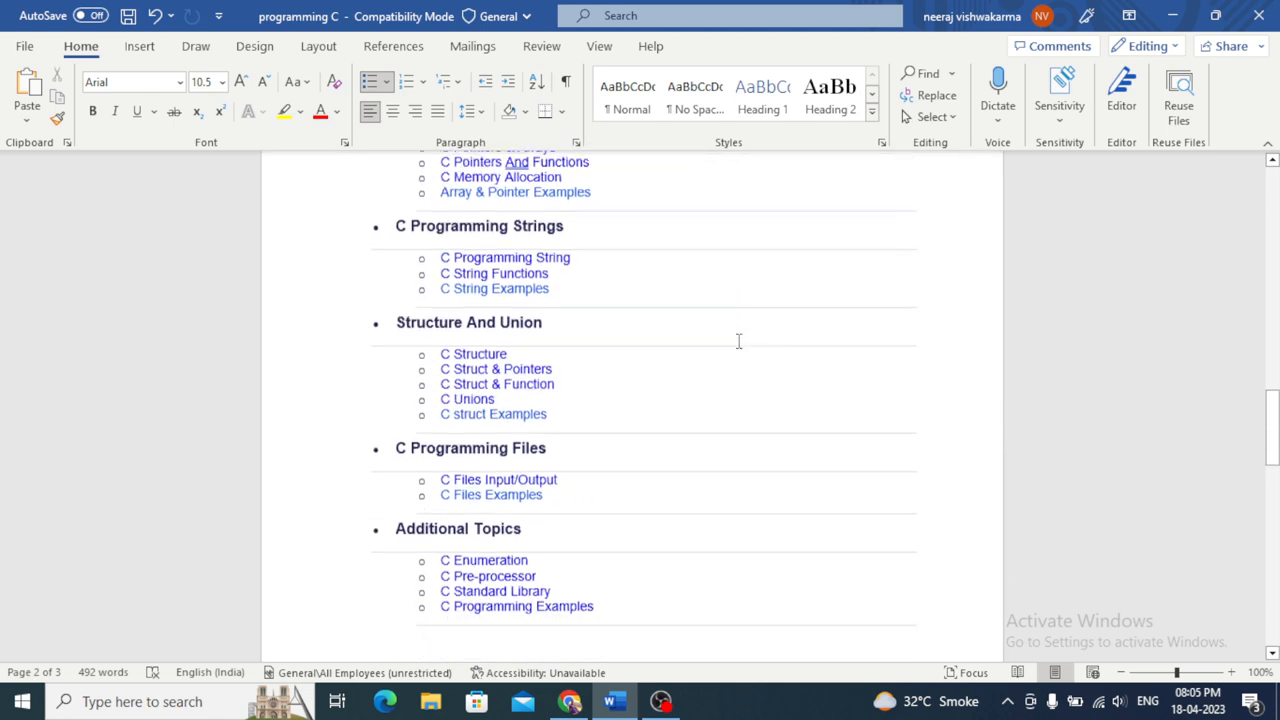
pyautogui.scroll(3)
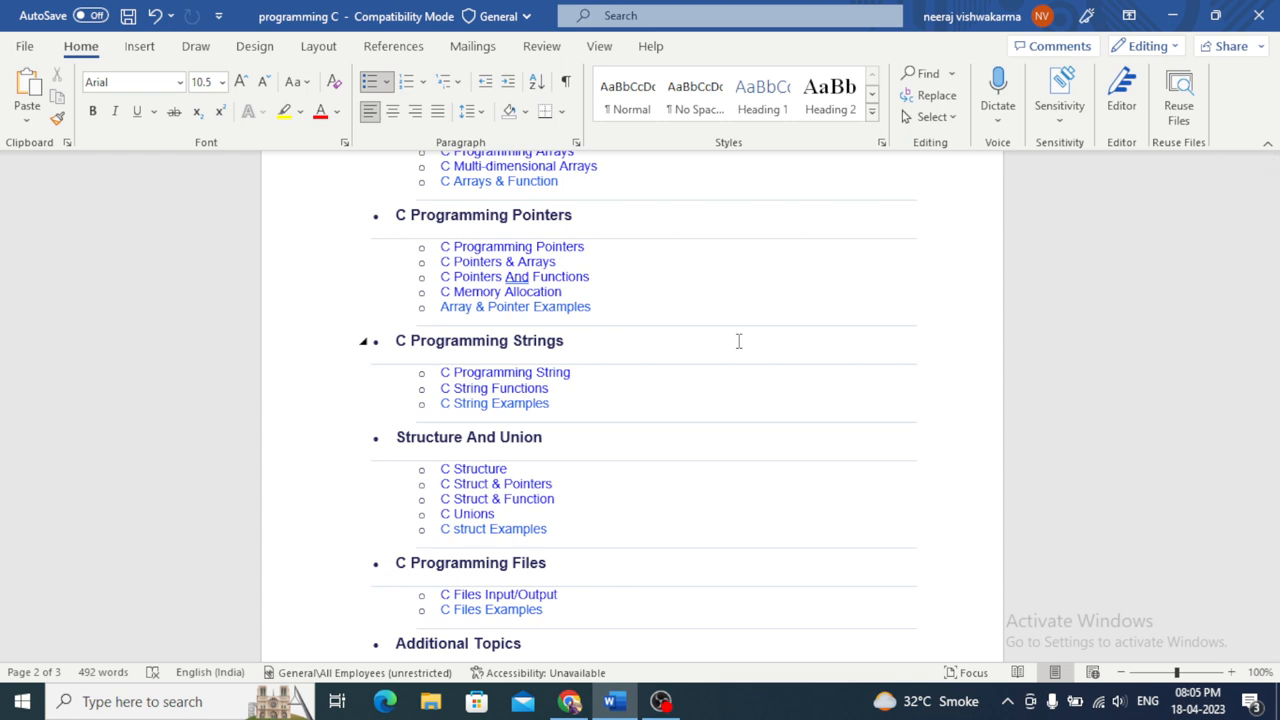
pyautogui.scroll(3)
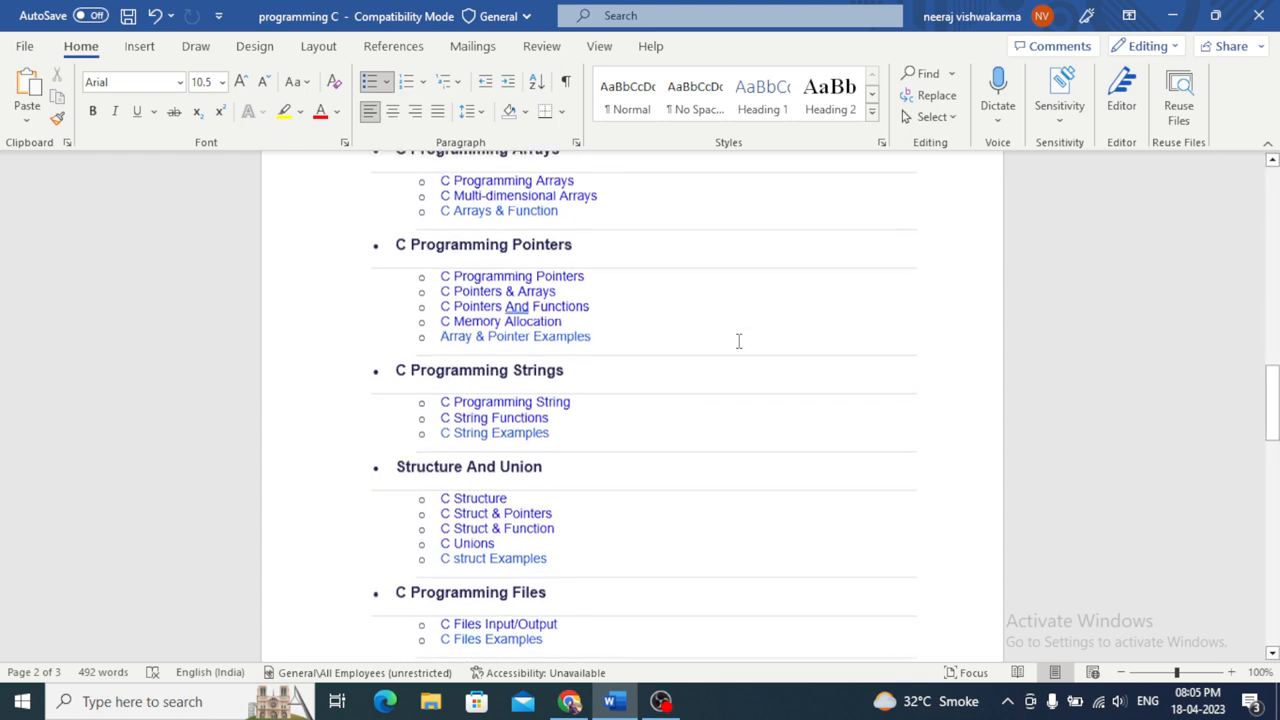
pyautogui.scroll(-3)
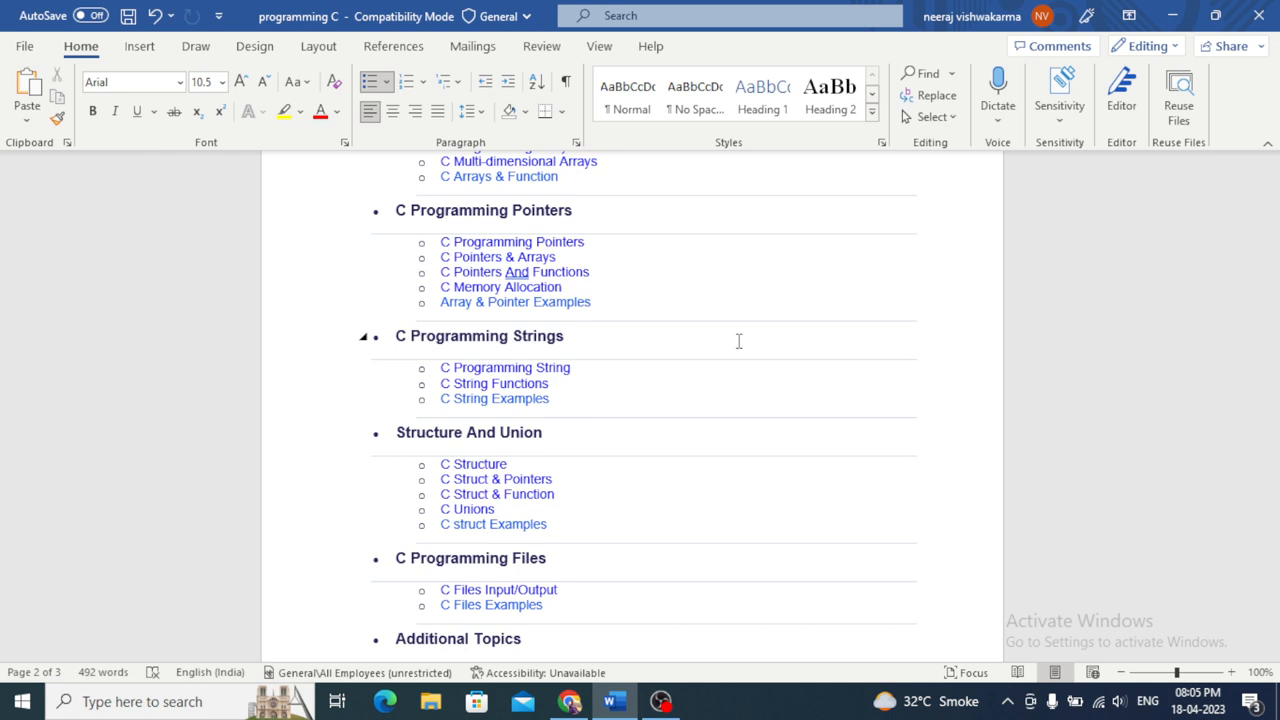
pyautogui.scroll(-3)
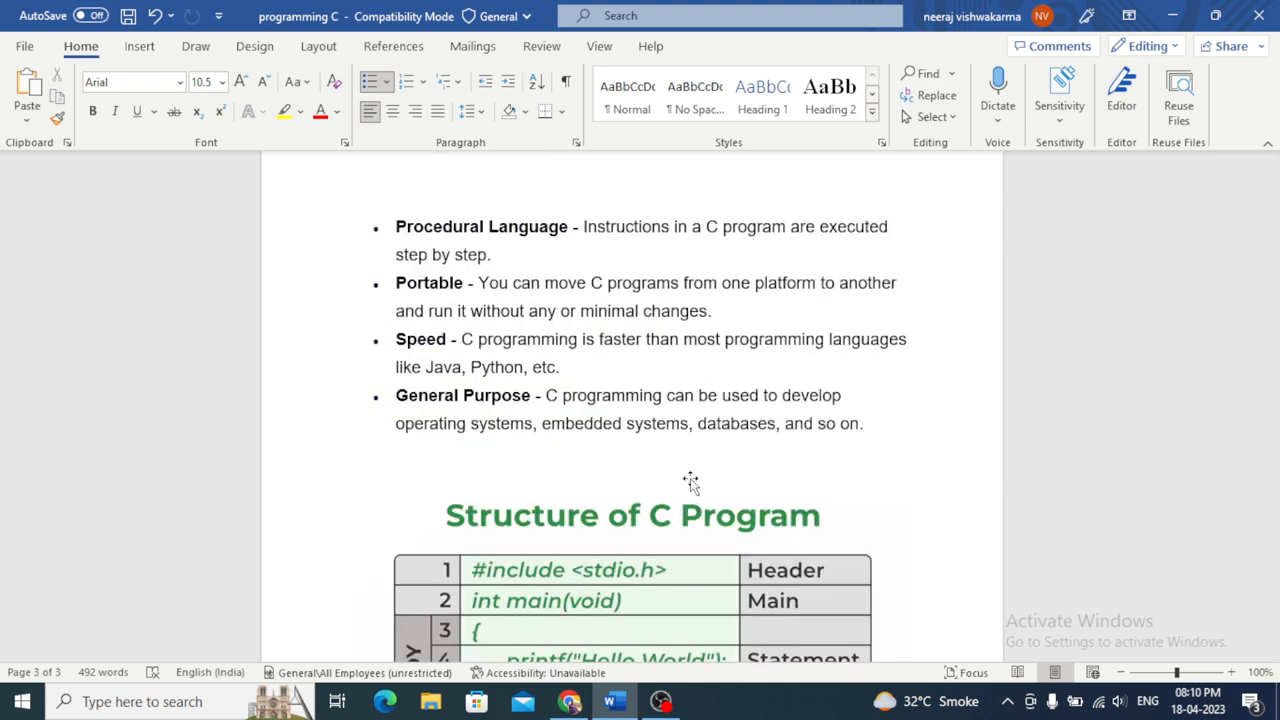